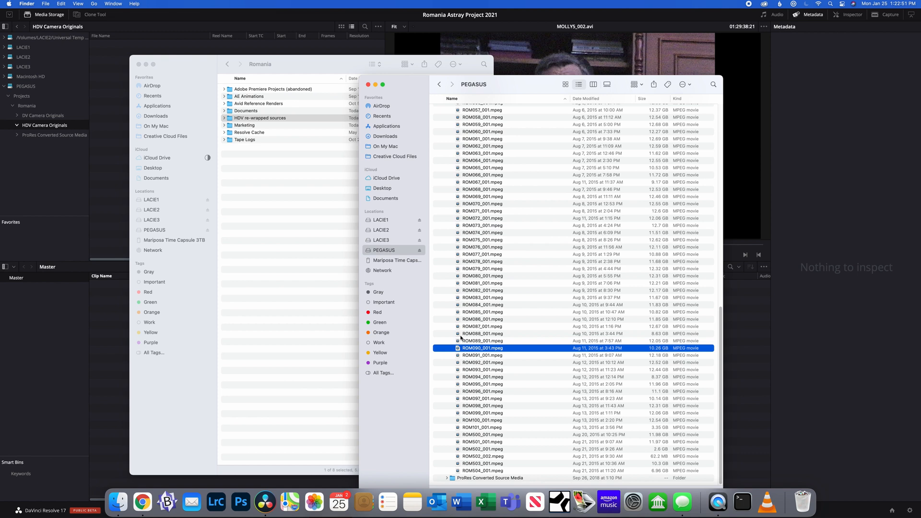
{"action": "mouse_move", "coordinate": [141, 182]}
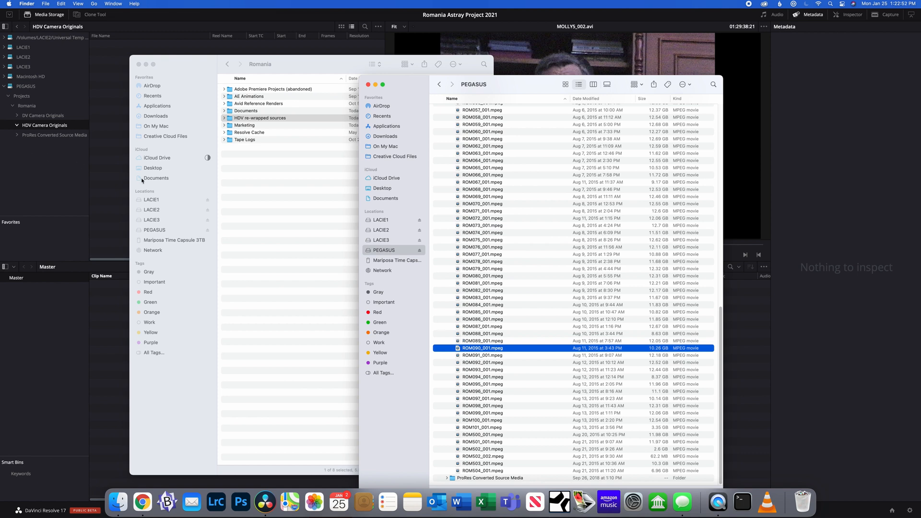
{"action": "mouse_move", "coordinate": [486, 361]}
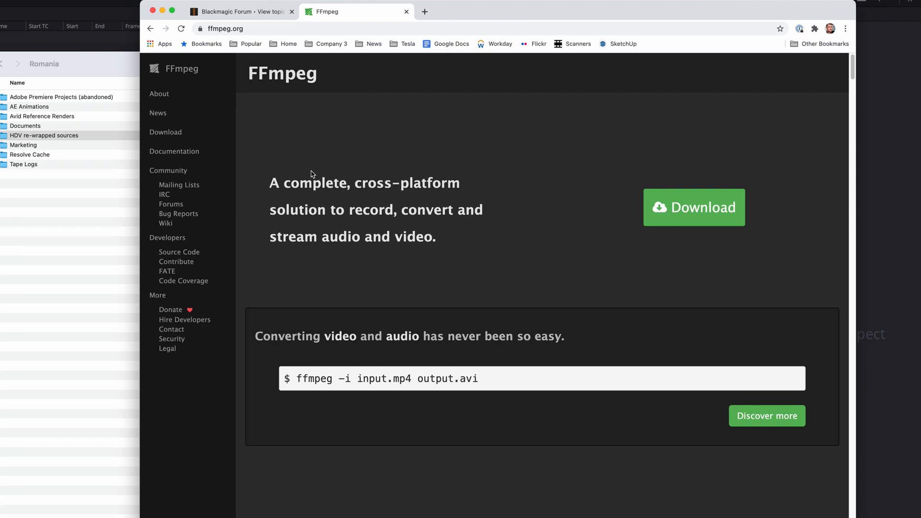
{"action": "mouse_move", "coordinate": [451, 325]}
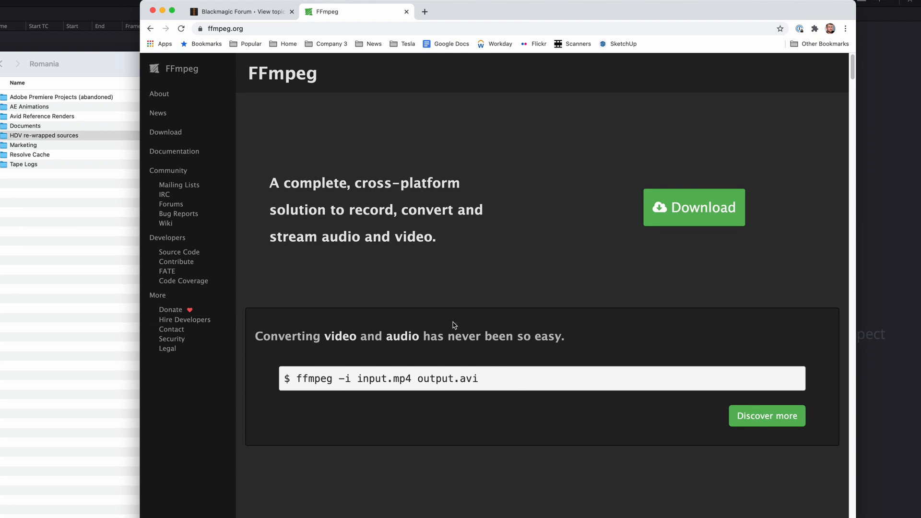
{"action": "mouse_move", "coordinate": [313, 375]}
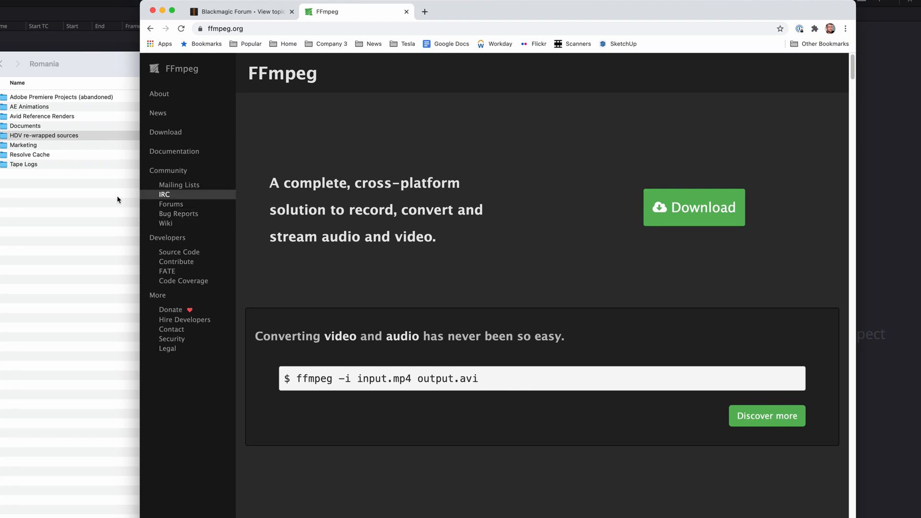
From ffmpeg.org's Download page, choose the Apple platform and the static macOS 64-bit builds on evermeet.cx.
{"action": "left_click", "coordinate": [158, 113]}
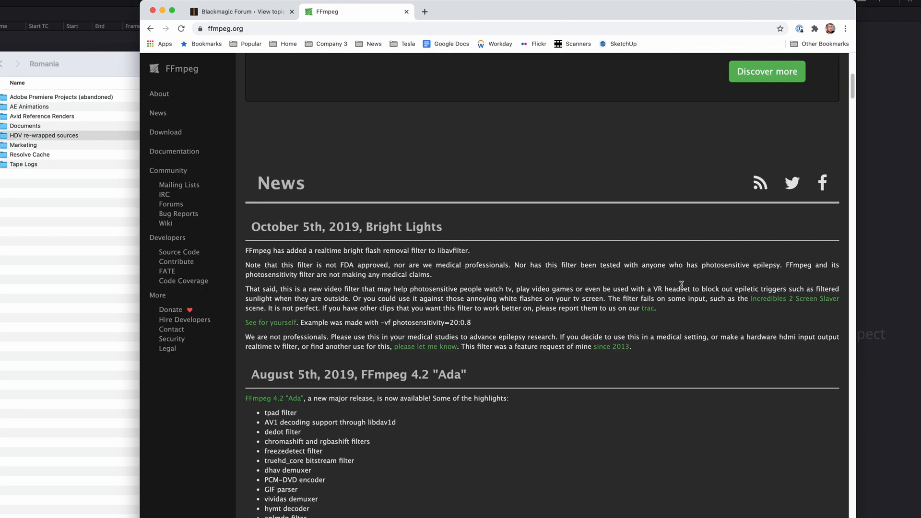
{"action": "scroll", "scroll_direction": "up", "scroll_amount": 3}
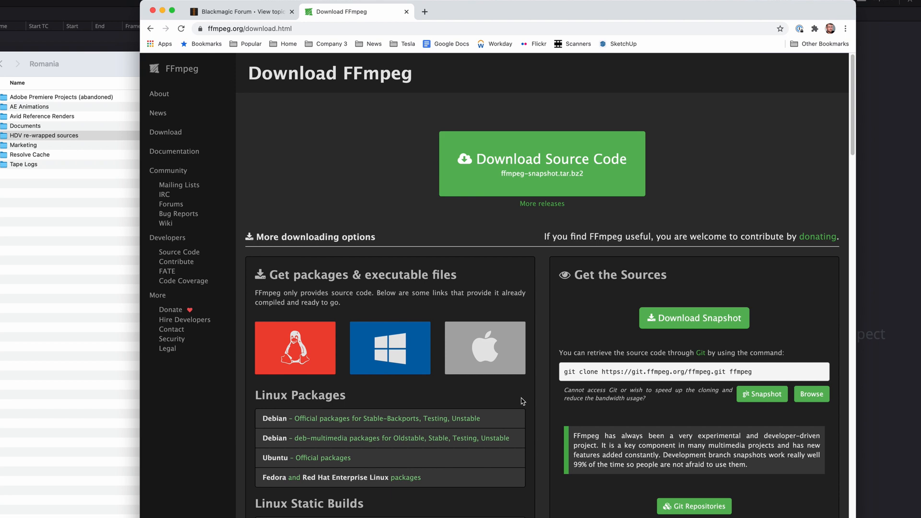
{"action": "left_click", "coordinate": [484, 347]}
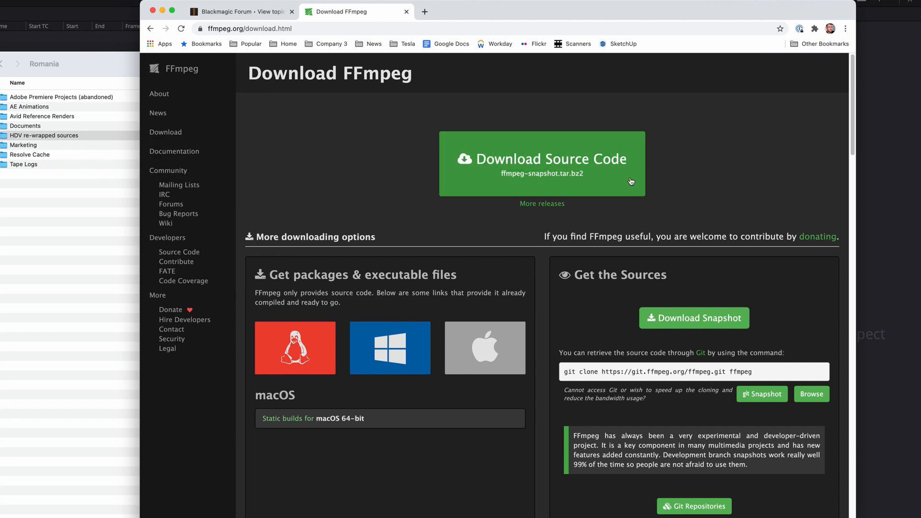
{"action": "mouse_move", "coordinate": [695, 187]}
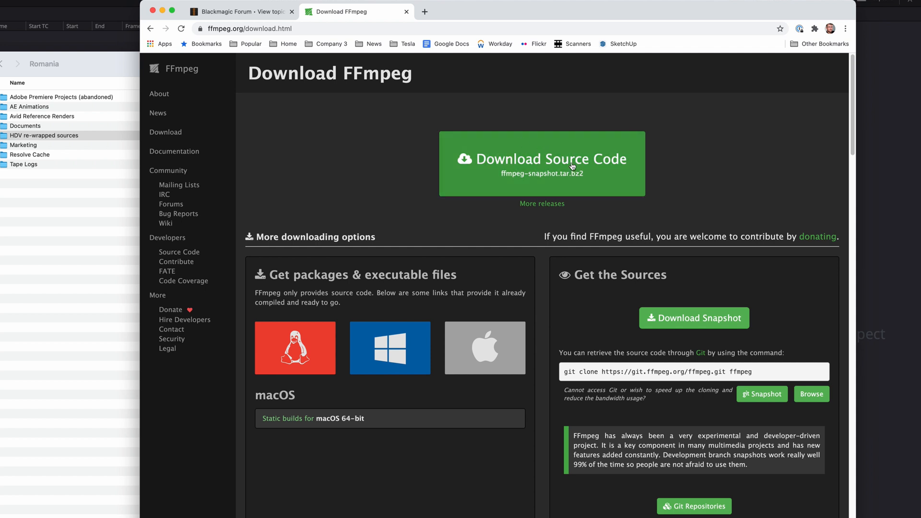
{"action": "mouse_move", "coordinate": [502, 436]}
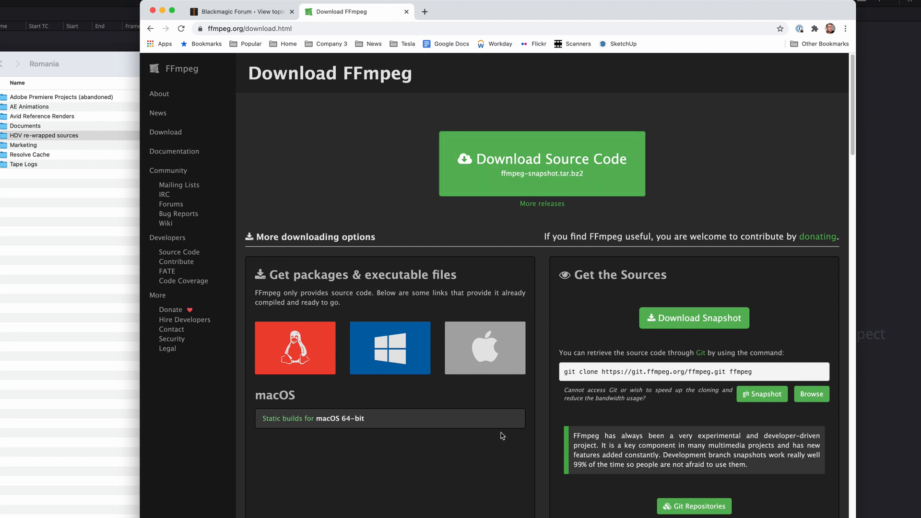
{"action": "left_click", "coordinate": [295, 347]}
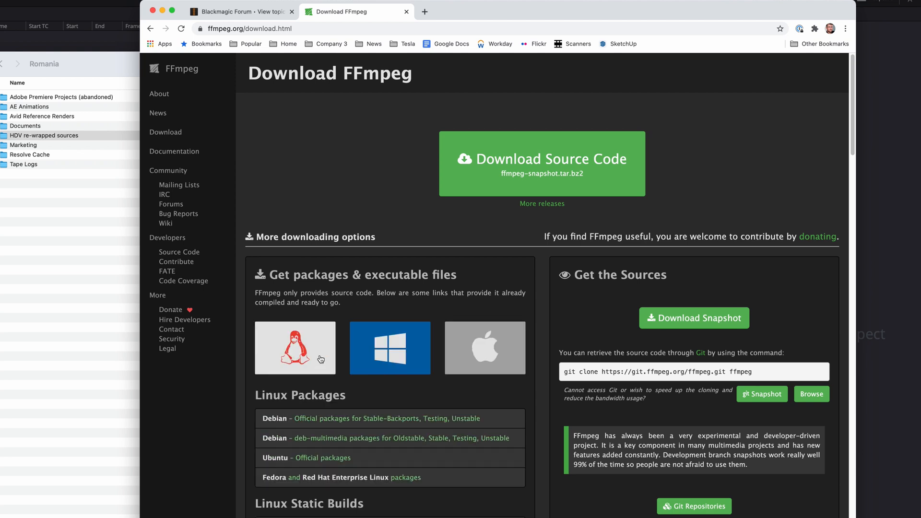
{"action": "mouse_move", "coordinate": [321, 358]}
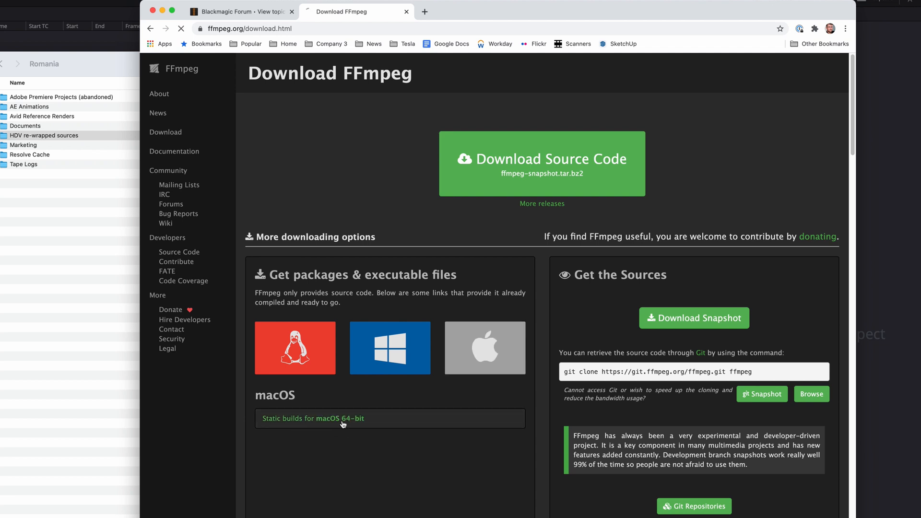
{"action": "left_click", "coordinate": [313, 418]}
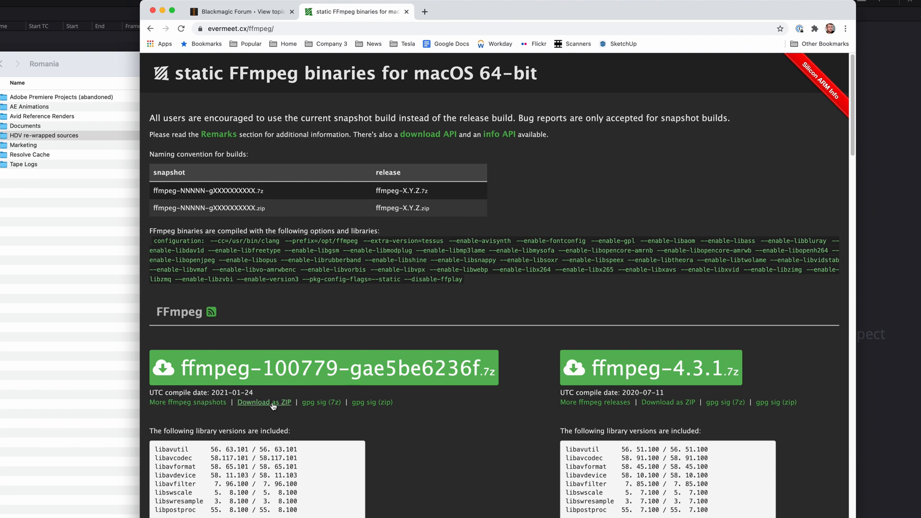
{"action": "mouse_move", "coordinate": [278, 295]}
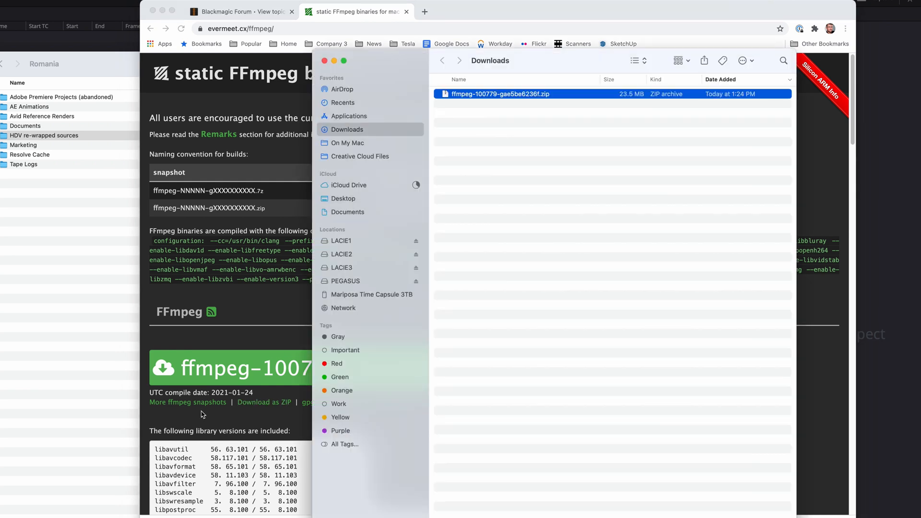
Unzip the downloaded ffmpeg archive in Downloads and select the extracted ffmpeg executable.
{"action": "double_click", "coordinate": [500, 94]}
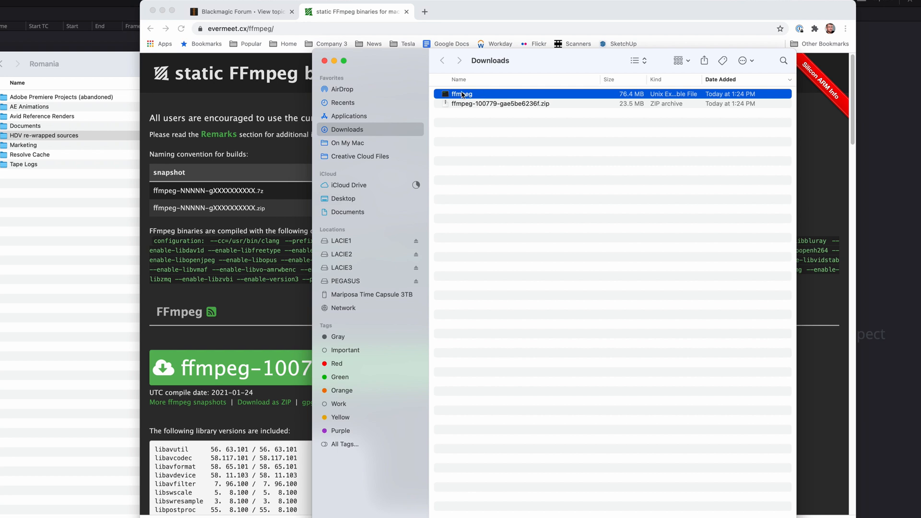
{"action": "mouse_move", "coordinate": [468, 85]}
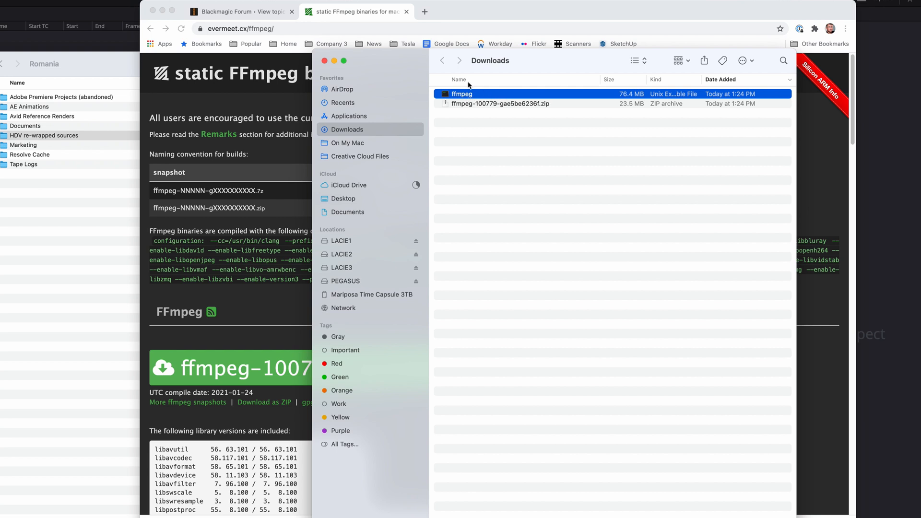
{"action": "mouse_move", "coordinate": [443, 61]}
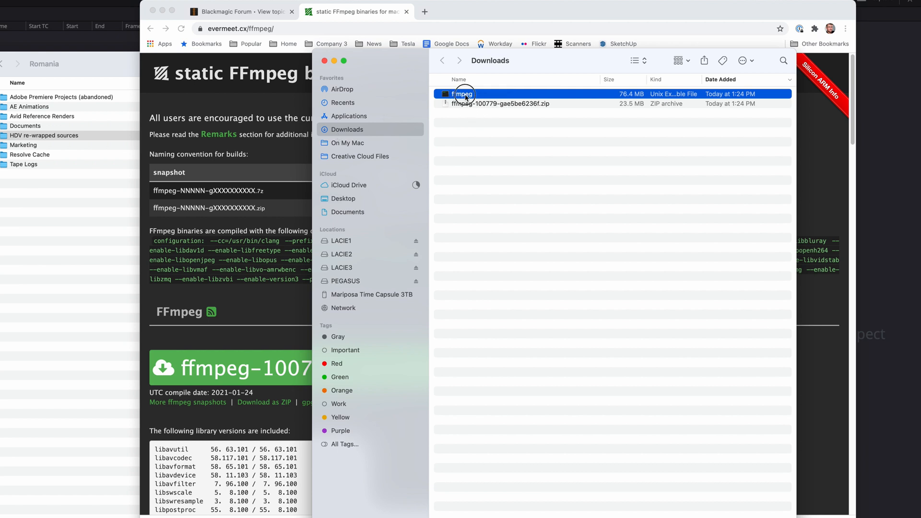
{"action": "left_click", "coordinate": [348, 116]}
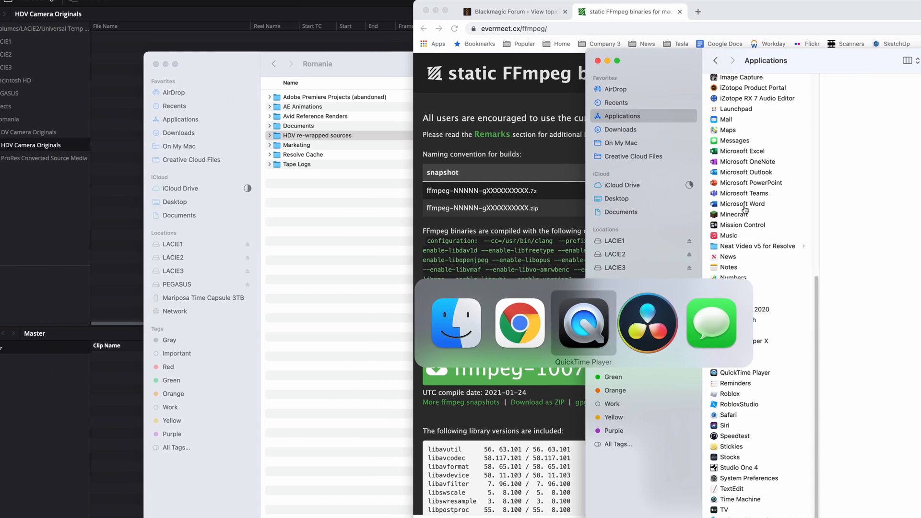
Launch Terminal via system search and run /Applications/ffmpeg to print its build info, moving the window aside.
{"action": "key", "text": "cmd+space"}
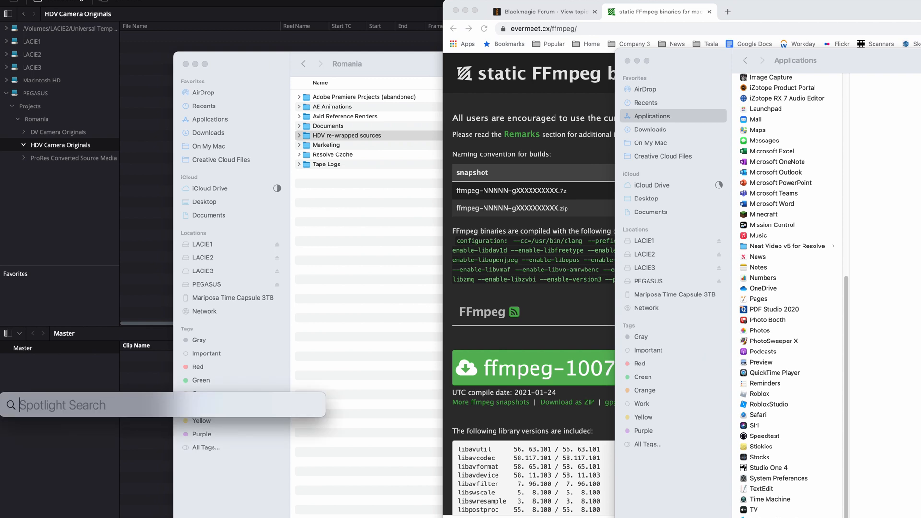
{"action": "type", "text": "terminal"}
{"action": "type", "text": "f"}
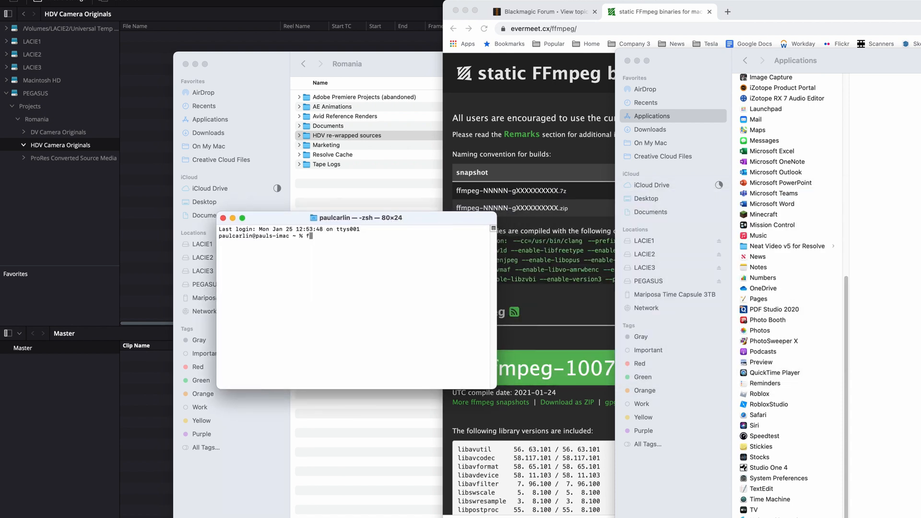
{"action": "type", "text": "/A"}
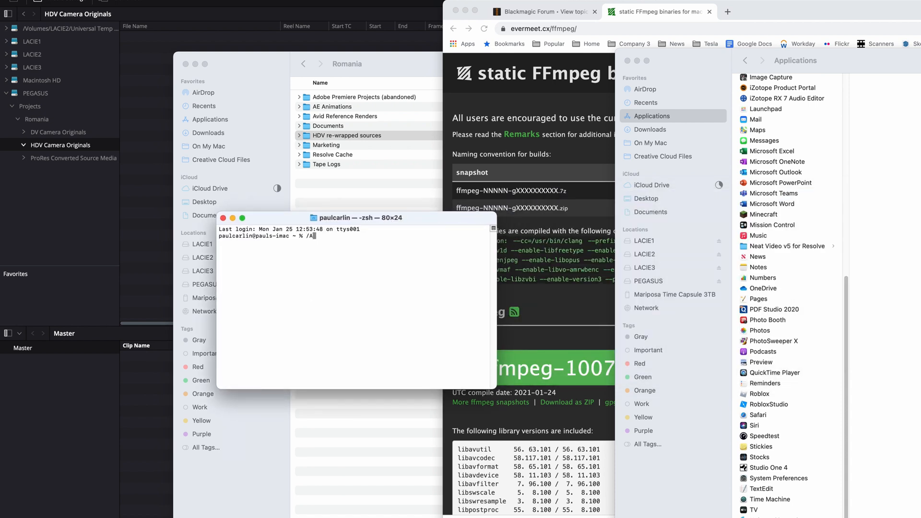
{"action": "type", "text": "pplications/ffm"}
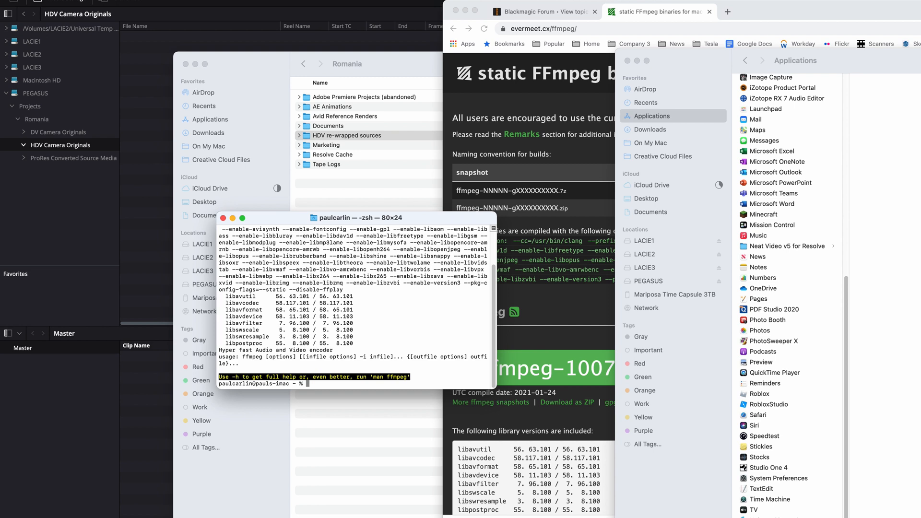
{"action": "mouse_move", "coordinate": [269, 202]}
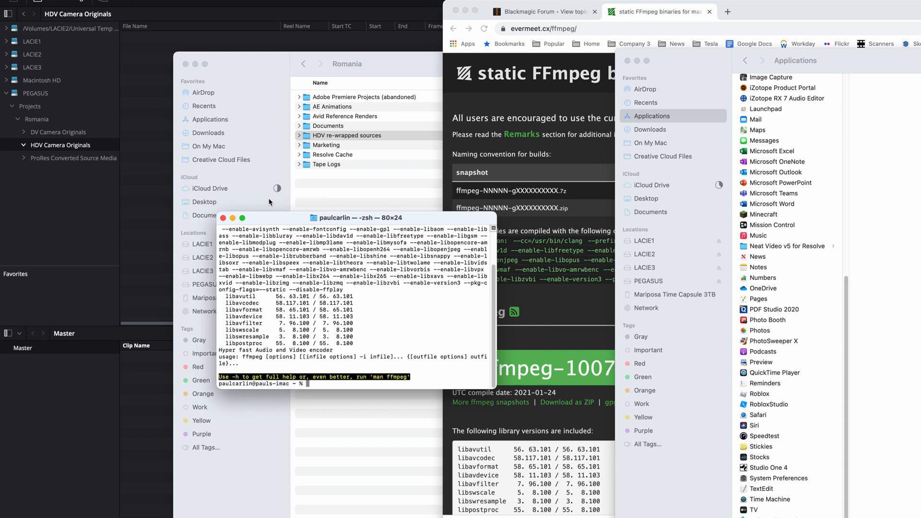
{"action": "left_click_drag", "start_coordinate": [357, 218], "coordinate": [282, 266]}
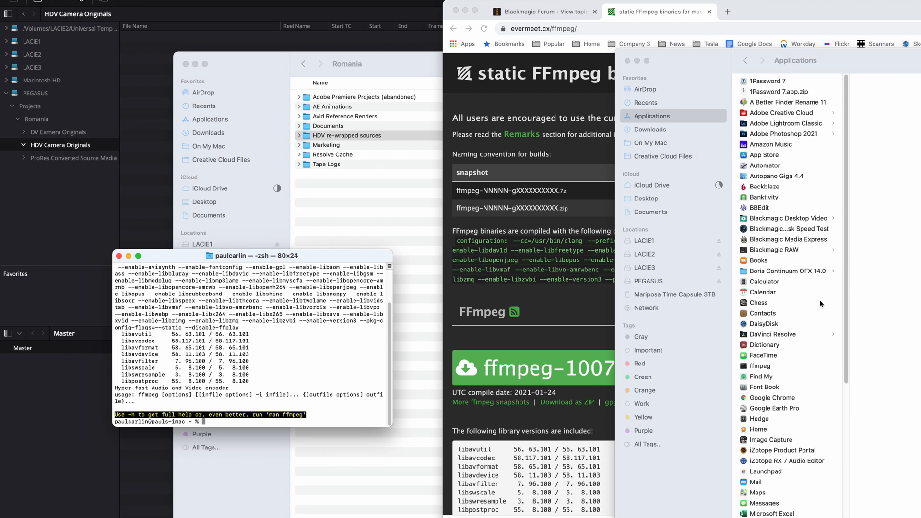
{"action": "mouse_move", "coordinate": [817, 441]}
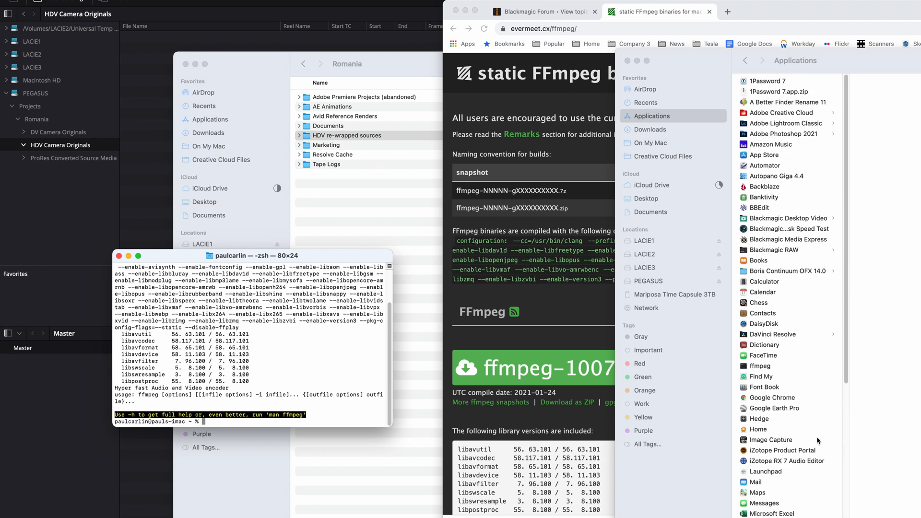
{"action": "mouse_move", "coordinate": [808, 373]}
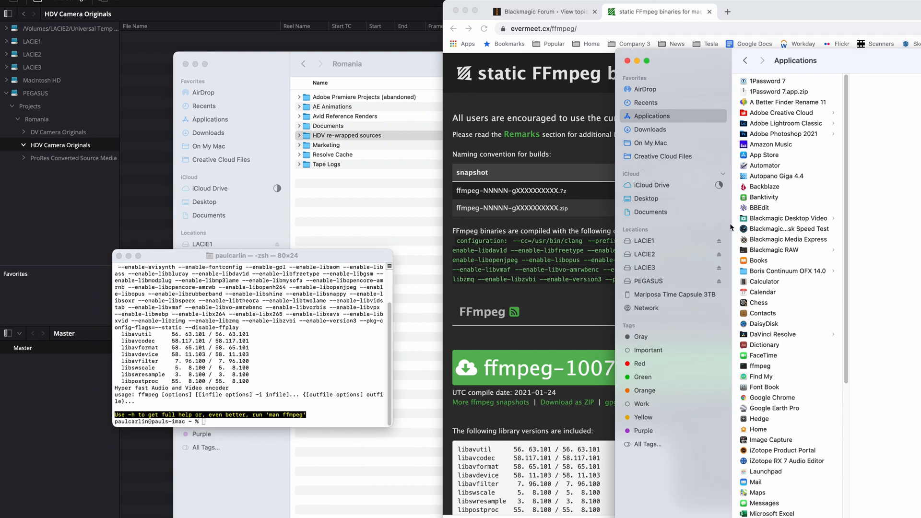
Open the ffmpeg executable in Applications and approve the macOS downloaded-app security prompt.
{"action": "left_click", "coordinate": [759, 366]}
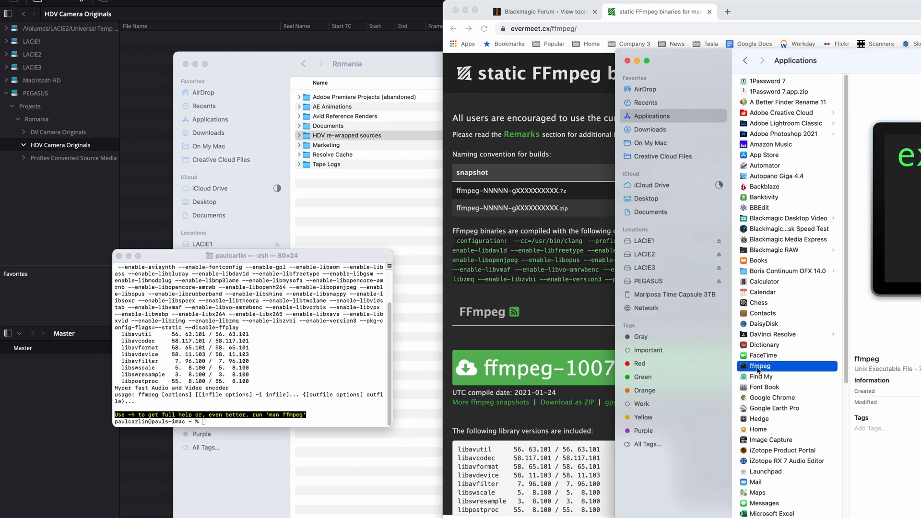
{"action": "right_click", "coordinate": [759, 365]}
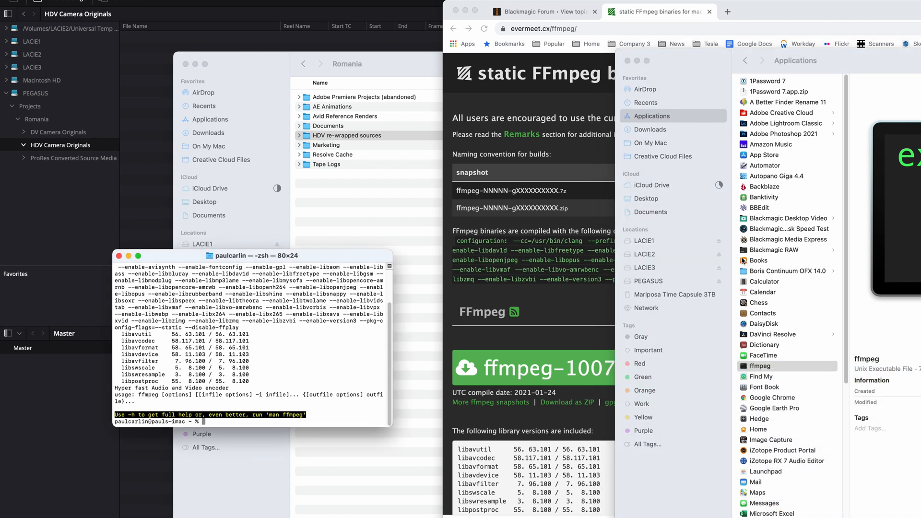
{"action": "double_click", "coordinate": [760, 366]}
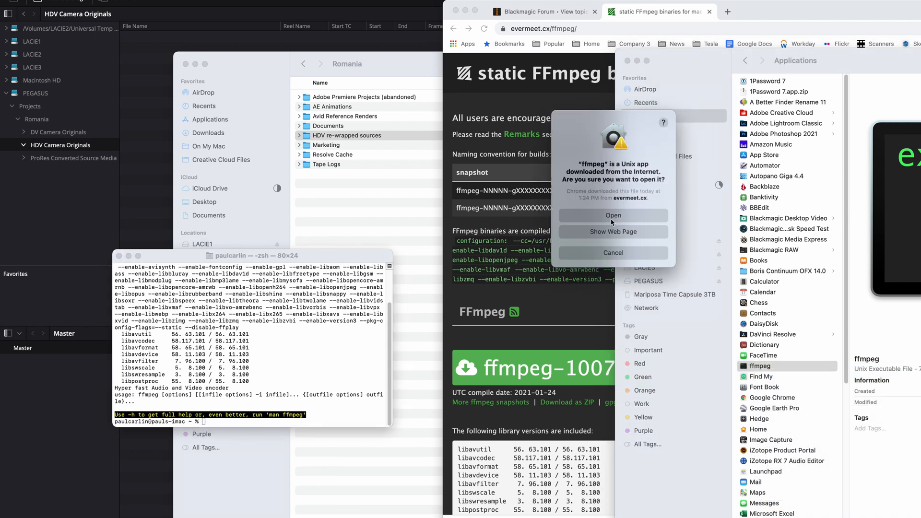
{"action": "mouse_move", "coordinate": [582, 217]}
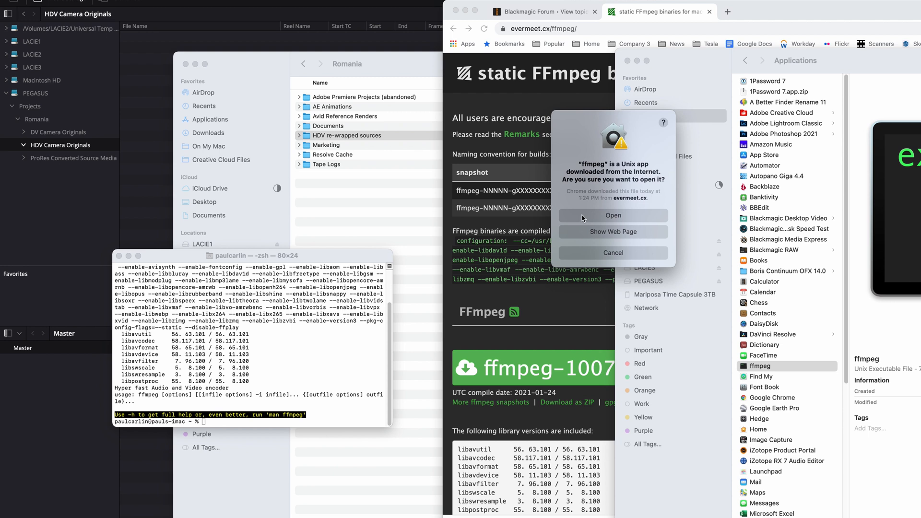
{"action": "mouse_move", "coordinate": [620, 218]}
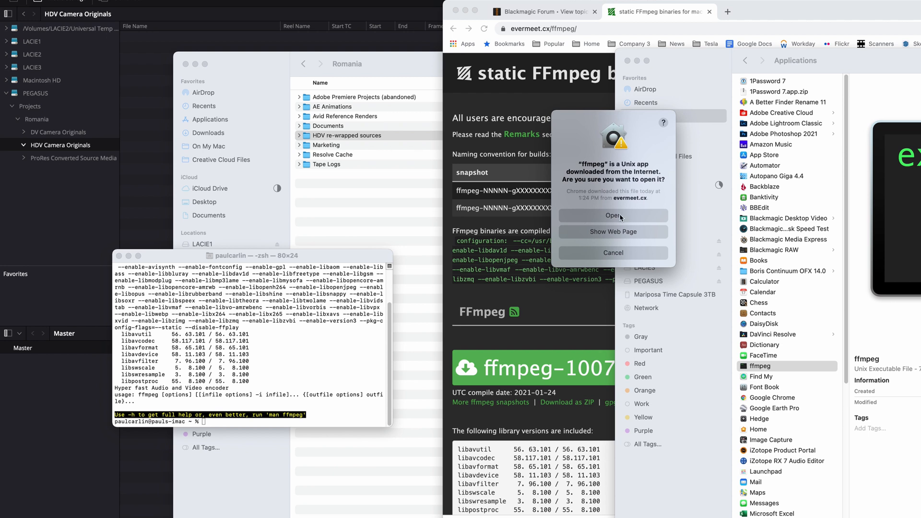
{"action": "left_click", "coordinate": [613, 215]}
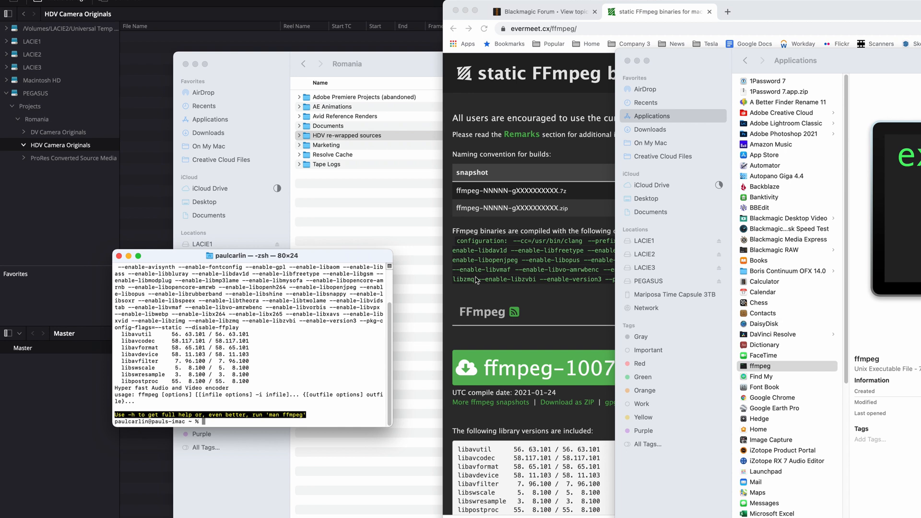
Run /Applications/ffmpeg -h so Terminal lists ffmpeg's available options.
{"action": "type", "text": "/Applications/ffmpeg"}
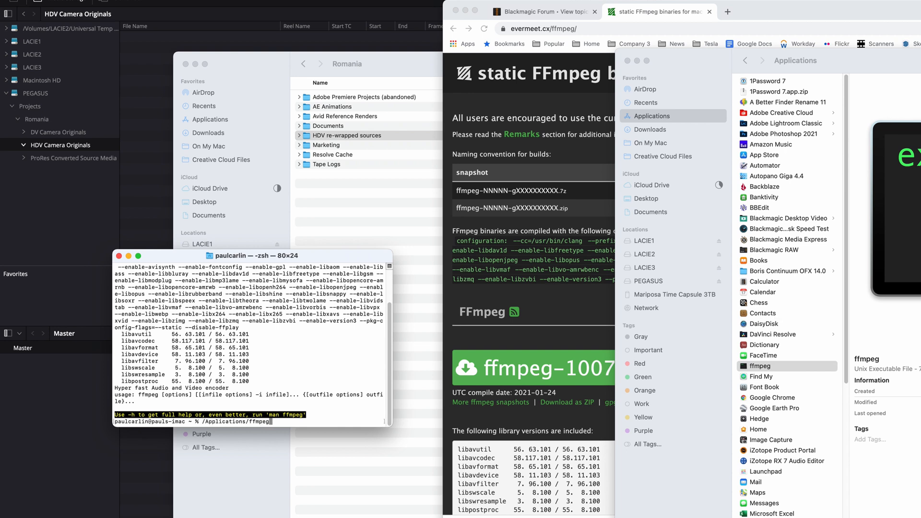
{"action": "key", "text": "Enter"}
{"action": "type", "text": "/"}
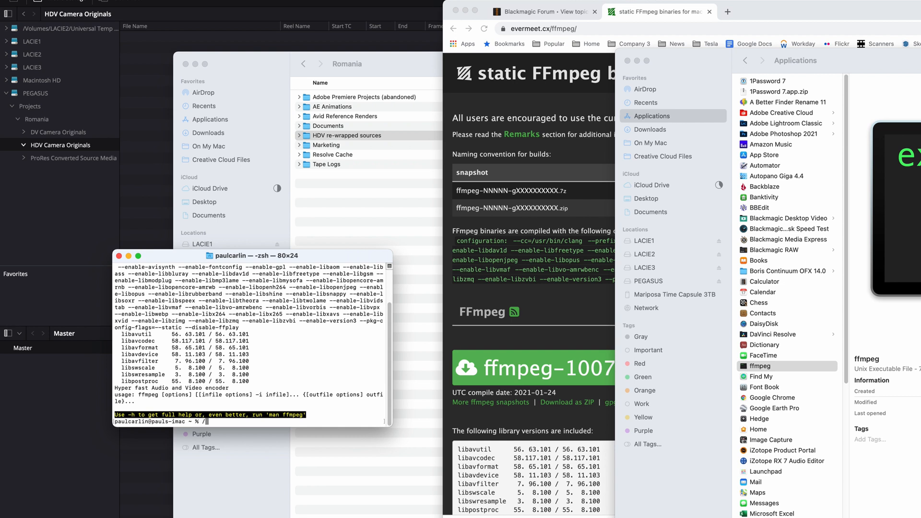
{"action": "type", "text": "Applications/"}
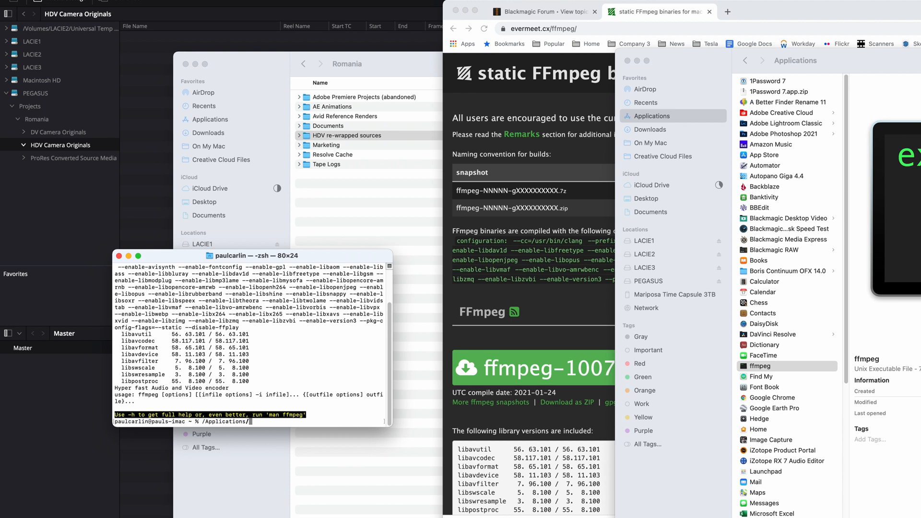
{"action": "type", "text": "ffmpeg"}
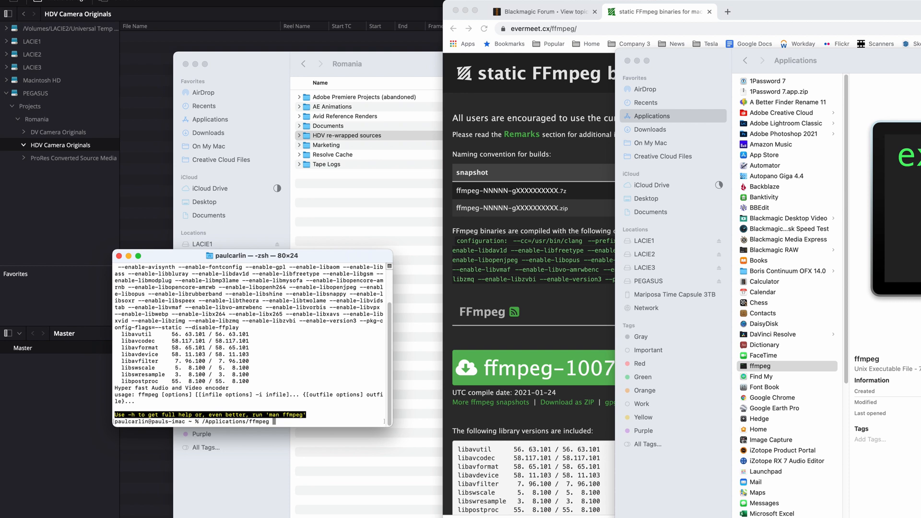
{"action": "type", "text": "-h"}
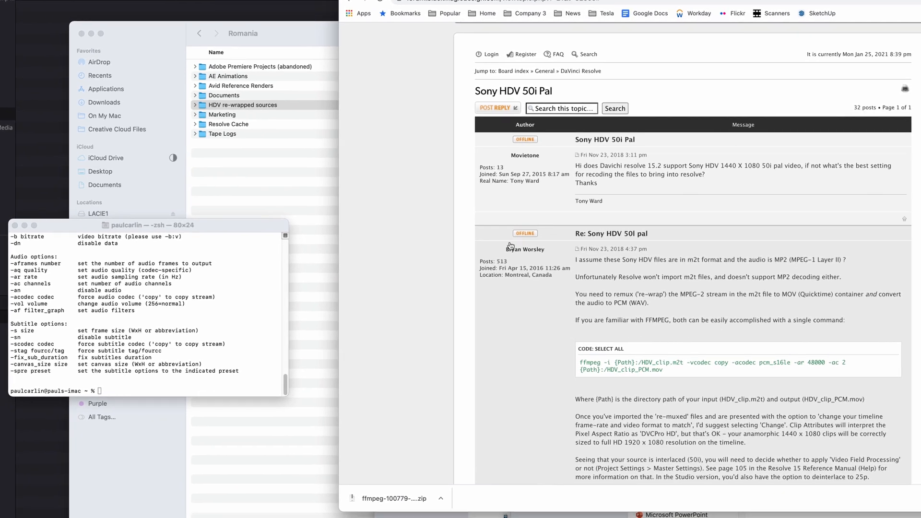
{"action": "mouse_move", "coordinate": [536, 257]}
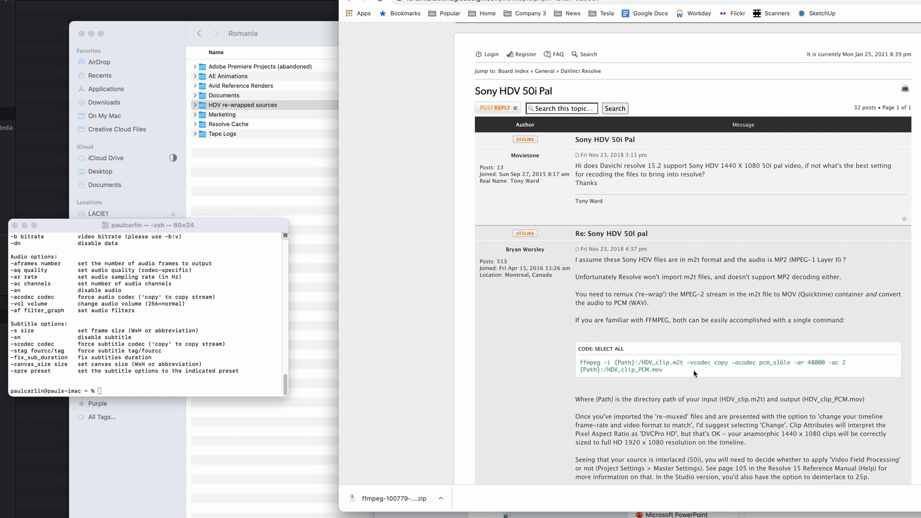
{"action": "mouse_move", "coordinate": [656, 268]}
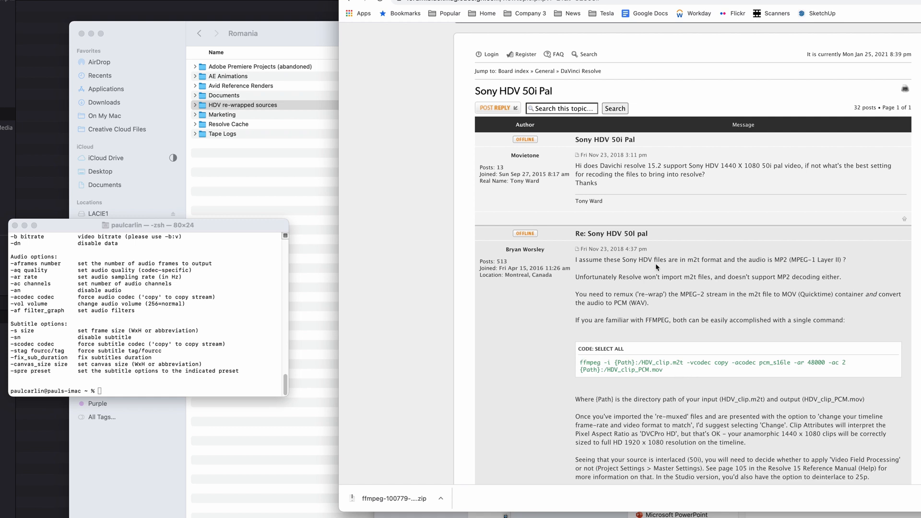
{"action": "mouse_move", "coordinate": [714, 272]}
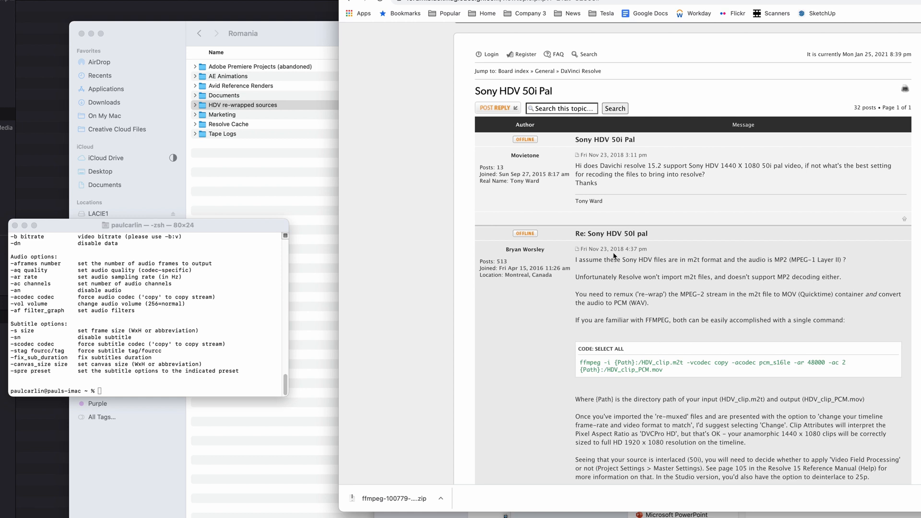
Bring up the Blackmagic Forum remux thread and rerun /Applications/ffmpeg -h in the enlarged Terminal.
{"action": "left_click", "coordinate": [150, 225]}
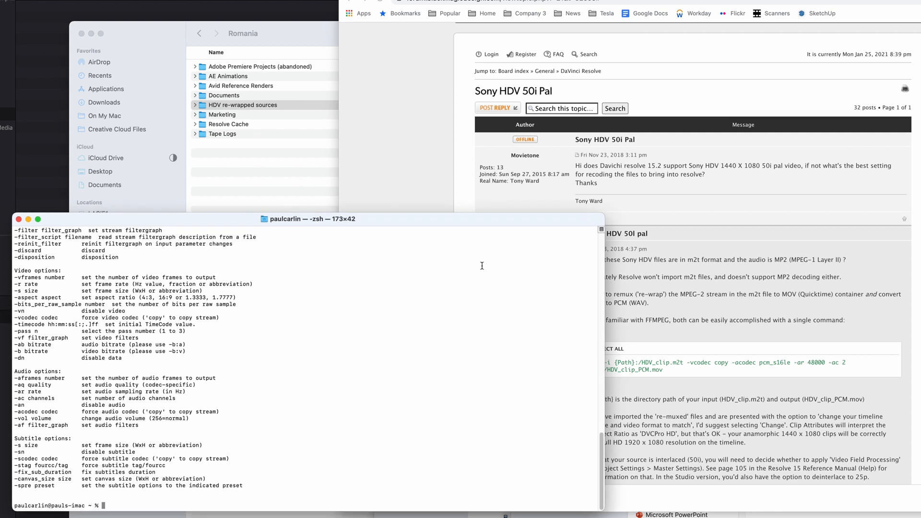
{"action": "type", "text": "/Applications/ffmpeg -h"}
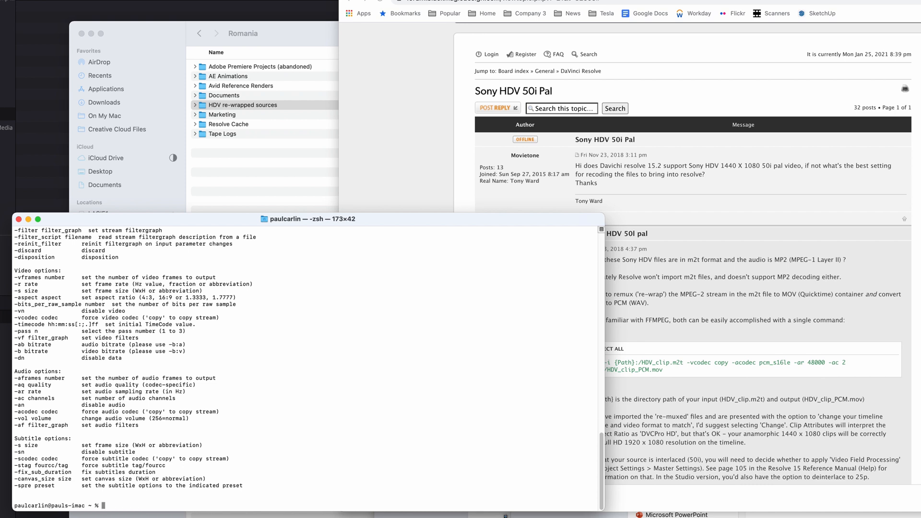
Begin /Applications/ffmpeg -i and switch to the PEGASUS Finder window to pick ROM090_001.mpeg as input.
{"action": "type", "text": "/Applications/ffmpeg"}
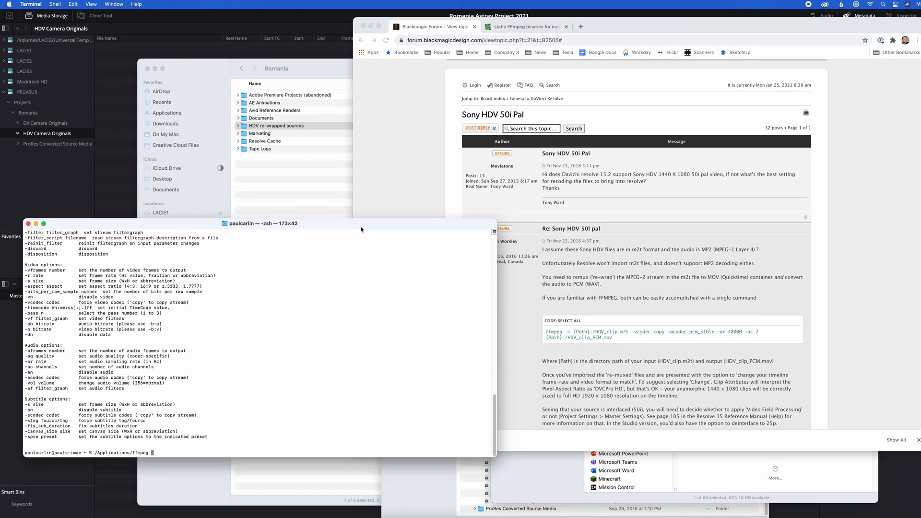
{"action": "type", "text": "-i"}
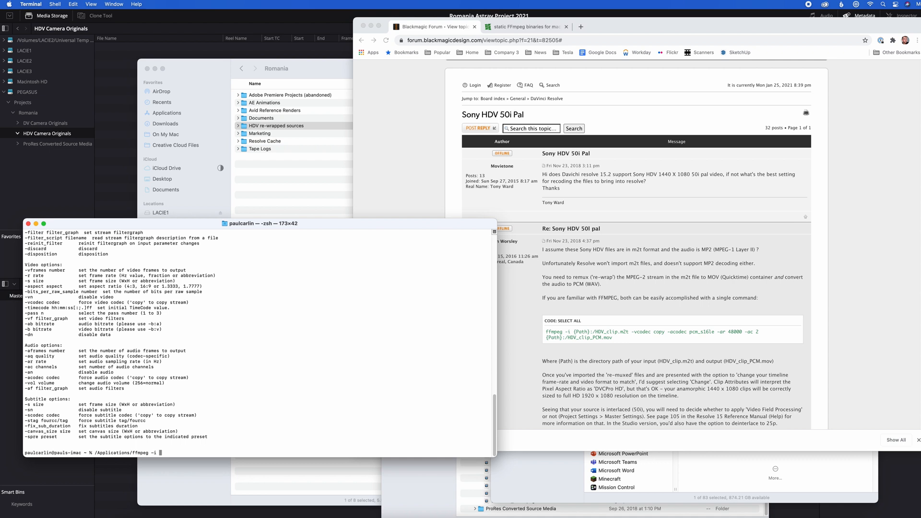
{"action": "key", "text": "cmd+tab"}
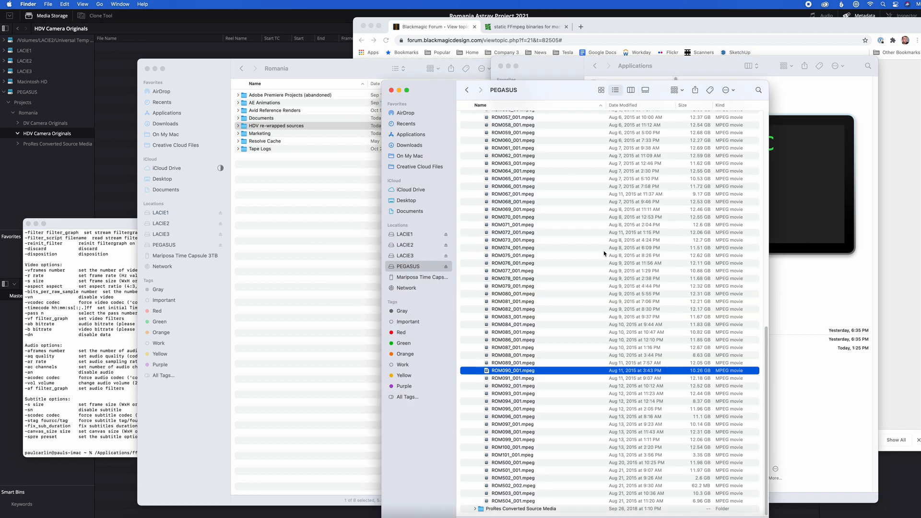
{"action": "mouse_move", "coordinate": [485, 370]}
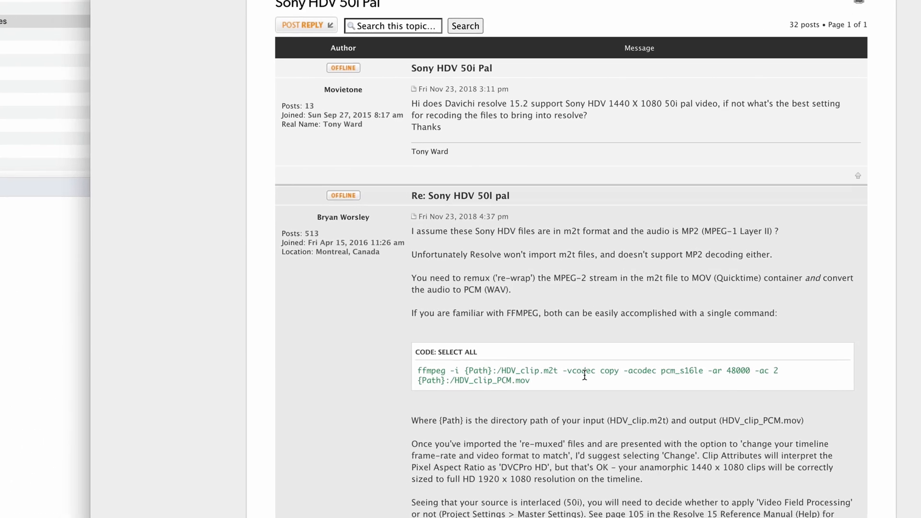
Copy the forum's '-vcodec copy -acodec pcm_s16le -ar 48000 -ac 2' options from the posted remux command.
{"action": "scroll", "scroll_direction": "down", "scroll_amount": 3}
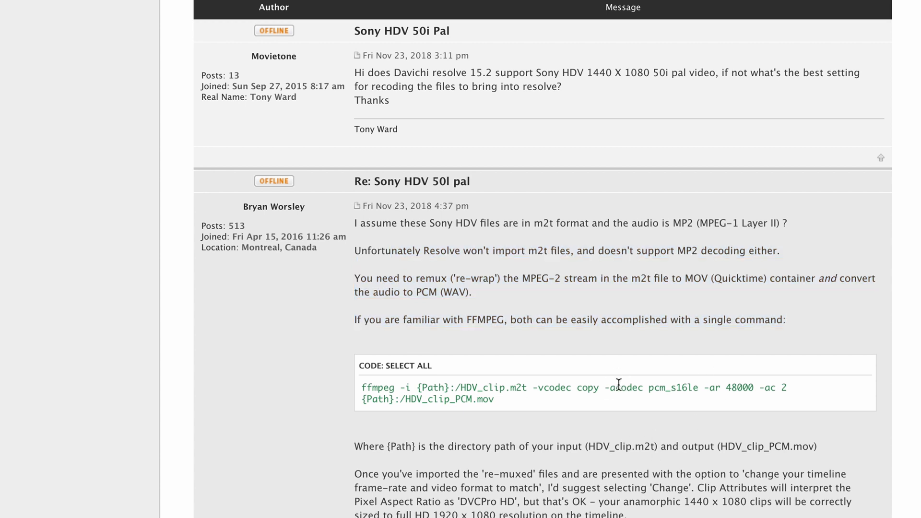
{"action": "double_click", "coordinate": [619, 387]}
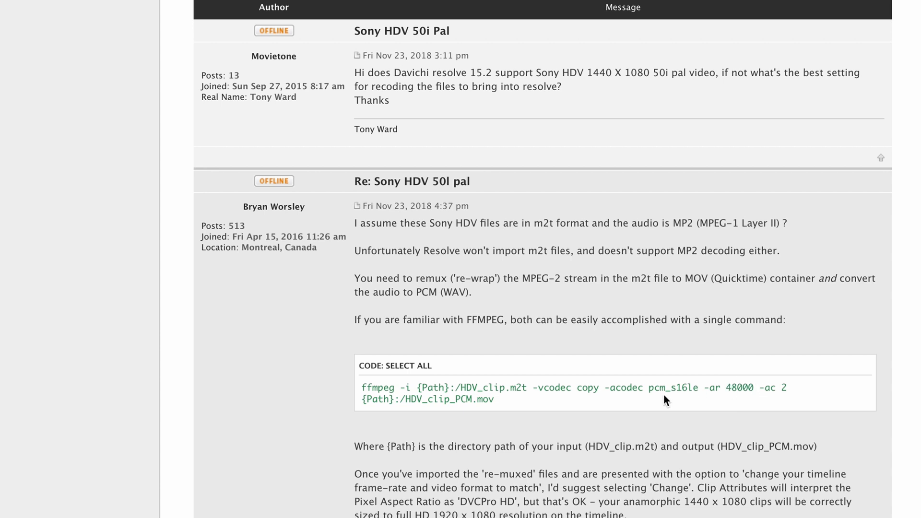
{"action": "mouse_move", "coordinate": [611, 392]}
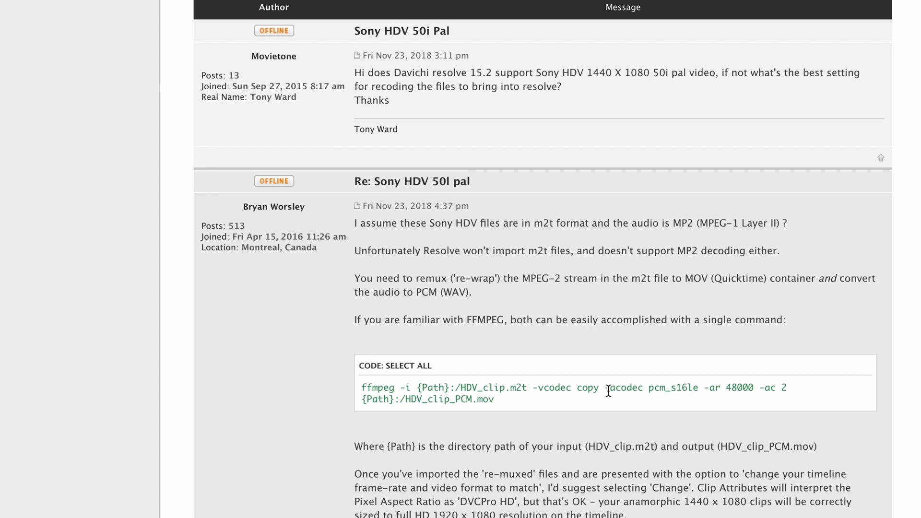
{"action": "mouse_move", "coordinate": [673, 384]}
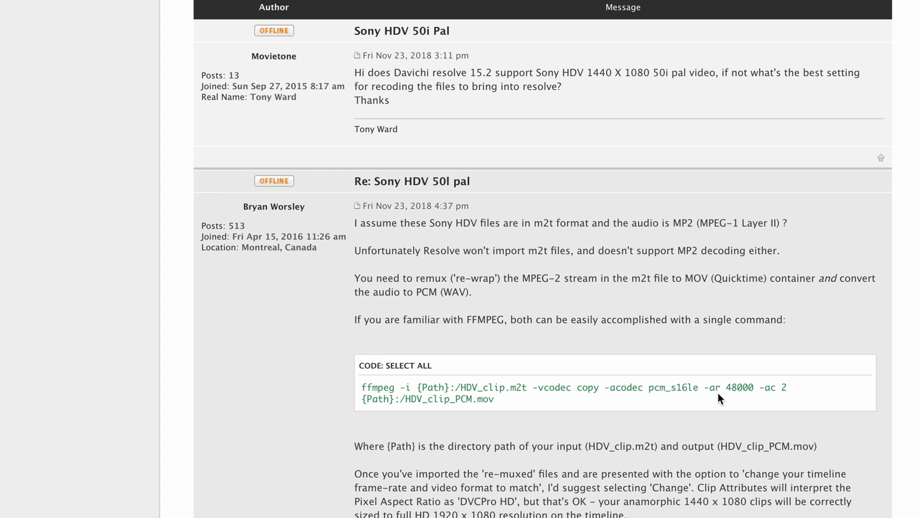
{"action": "mouse_move", "coordinate": [527, 402]}
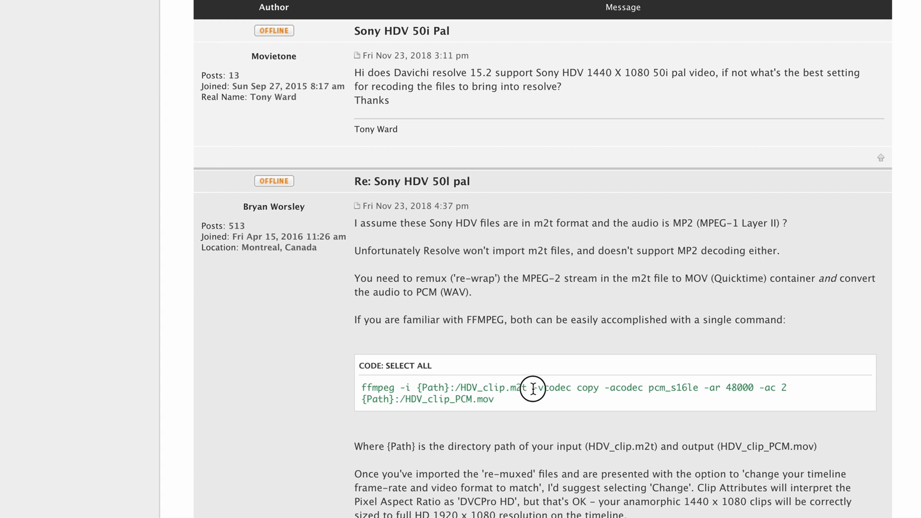
{"action": "left_click_drag", "start_coordinate": [531, 388], "coordinate": [752, 399]}
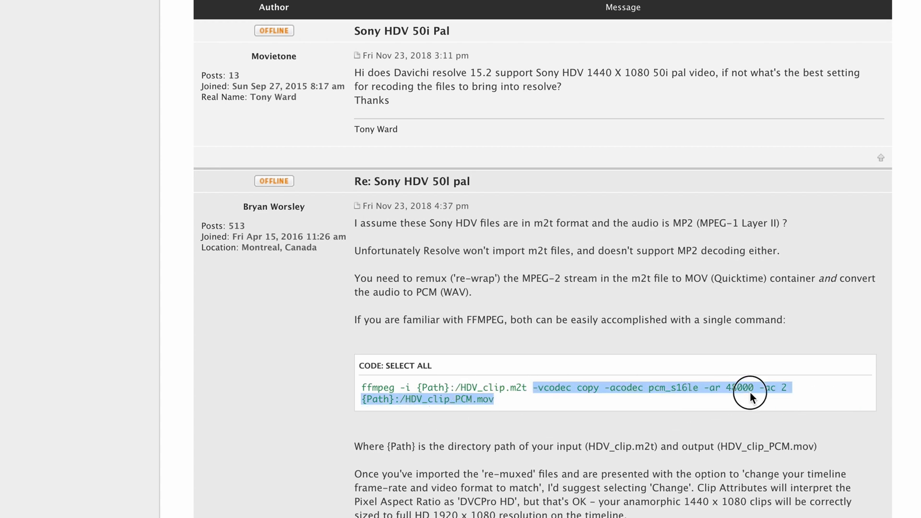
{"action": "right_click", "coordinate": [752, 393]}
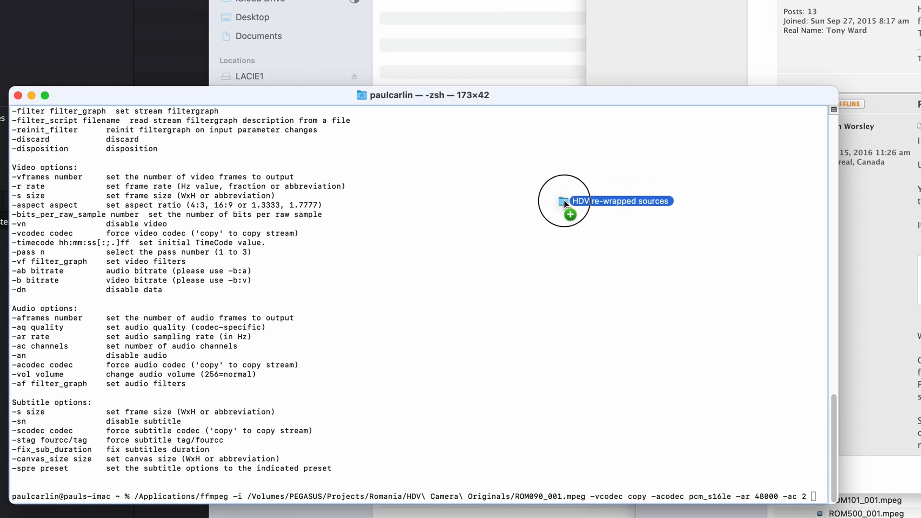
Set the output to ROM090_001.mov inside LACIE3's HDV re-wrapped sources folder by dragging in its path.
{"action": "left_click_drag", "start_coordinate": [564, 200], "coordinate": [552, 354]}
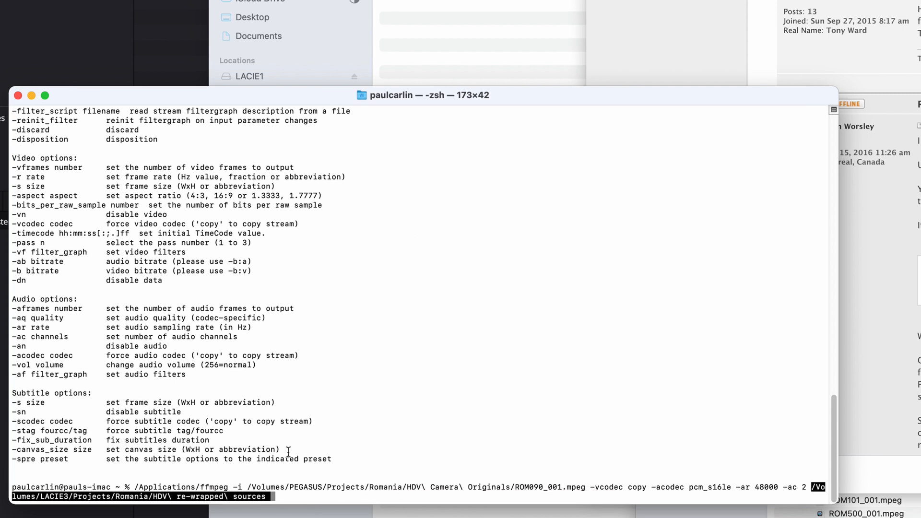
{"action": "mouse_move", "coordinate": [303, 498]}
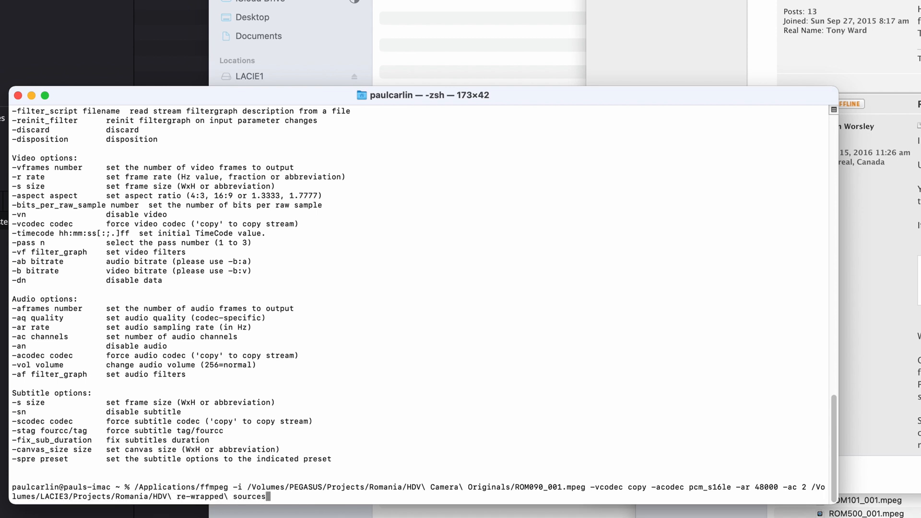
{"action": "type", "text": "/"}
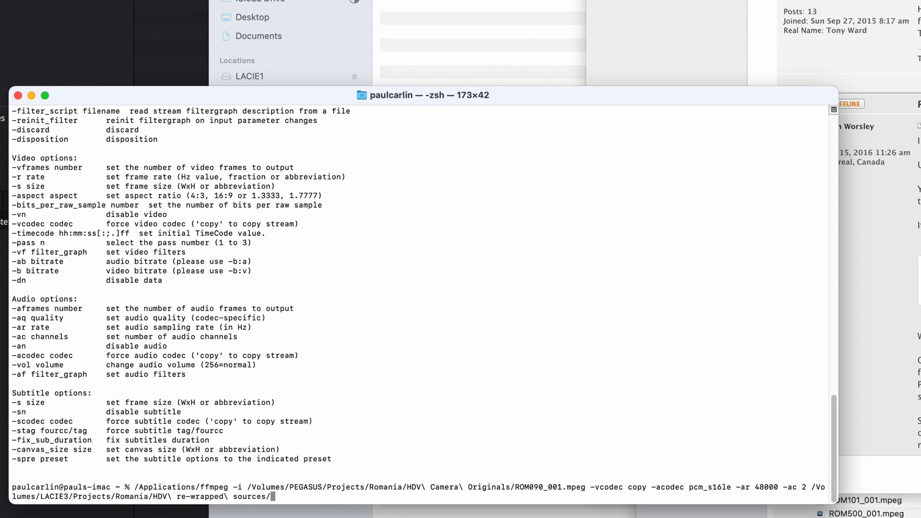
{"action": "type", "text": "ROM"}
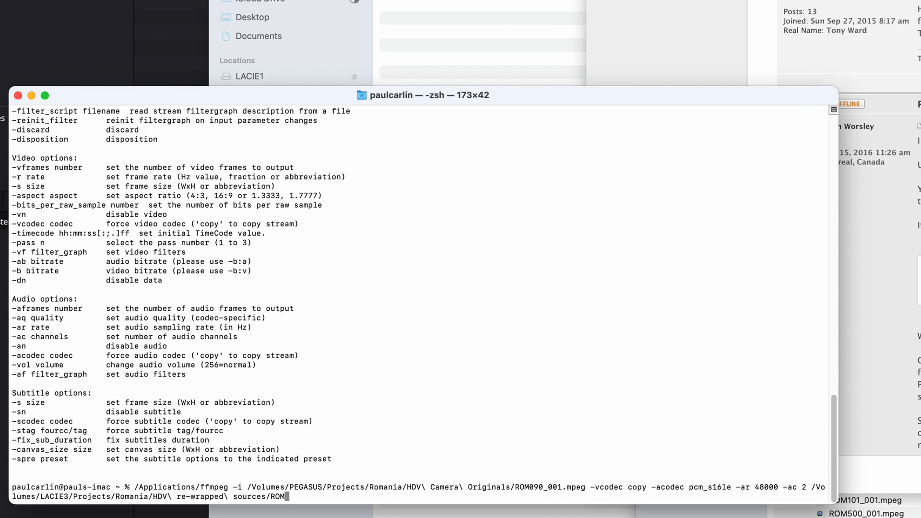
{"action": "type", "text": "090_001.mov"}
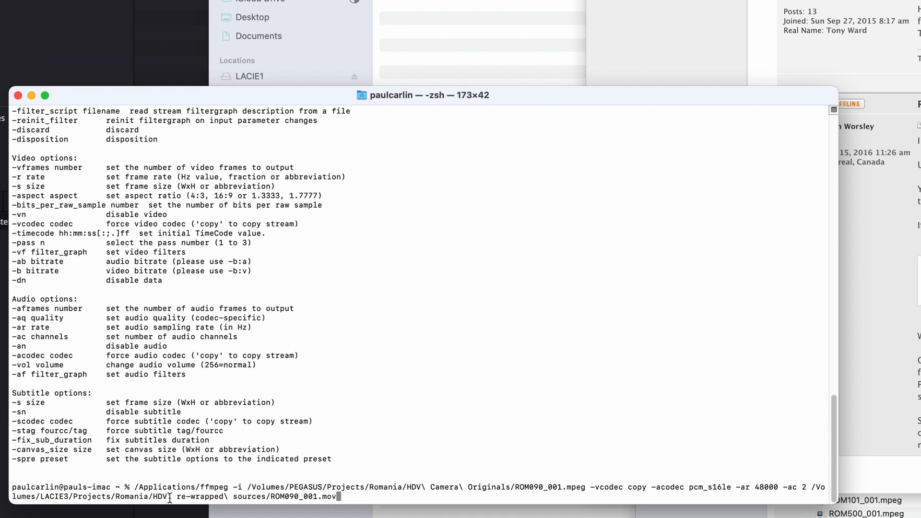
{"action": "mouse_move", "coordinate": [211, 491]}
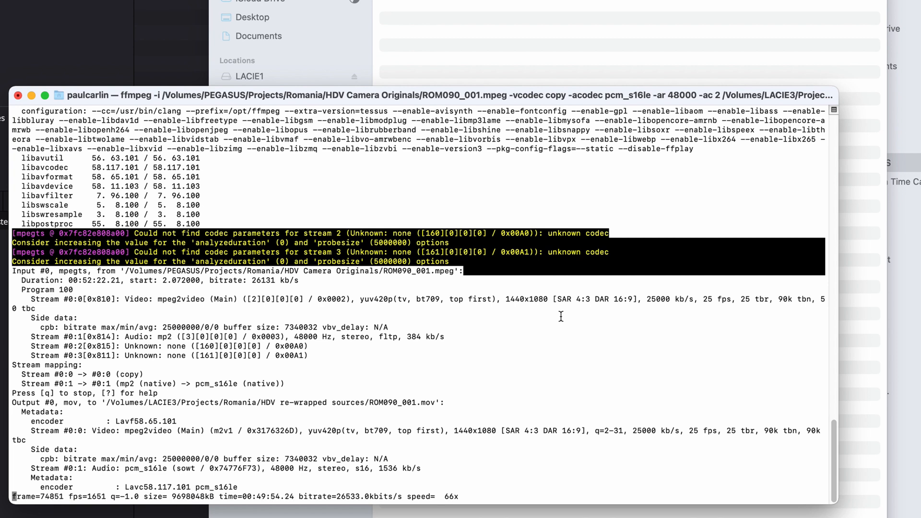
Run the conversion and check the 10.42 GB ROM090_001.mov in the HDV re-wrapped sources folder.
{"action": "scroll", "scroll_direction": "down", "scroll_amount": 3}
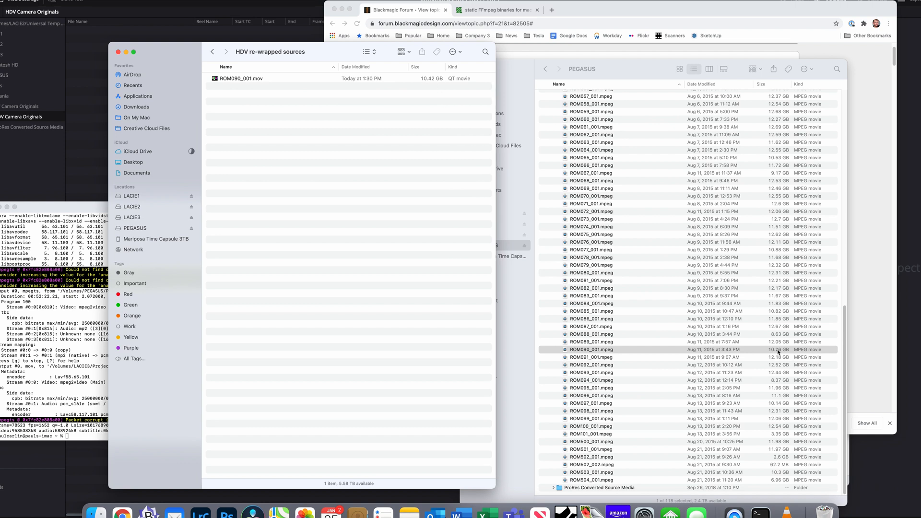
{"action": "mouse_move", "coordinate": [282, 95]}
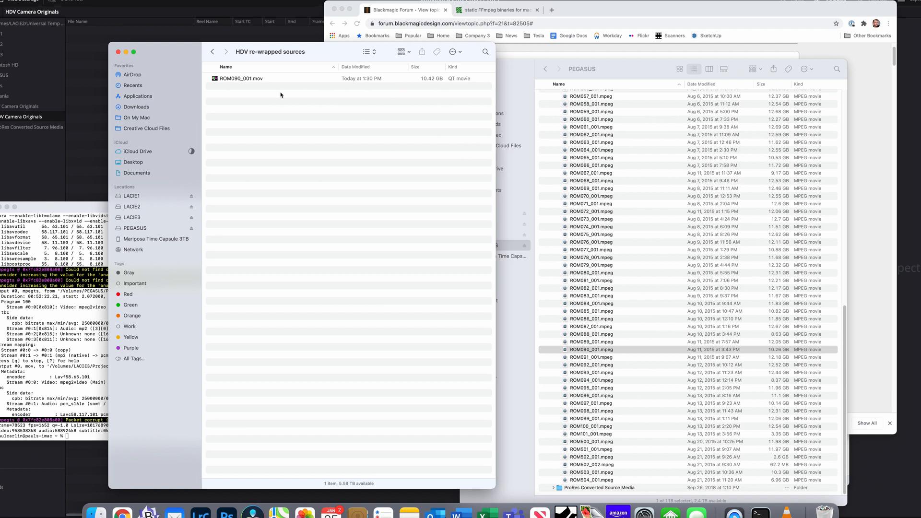
{"action": "left_click", "coordinate": [241, 78]}
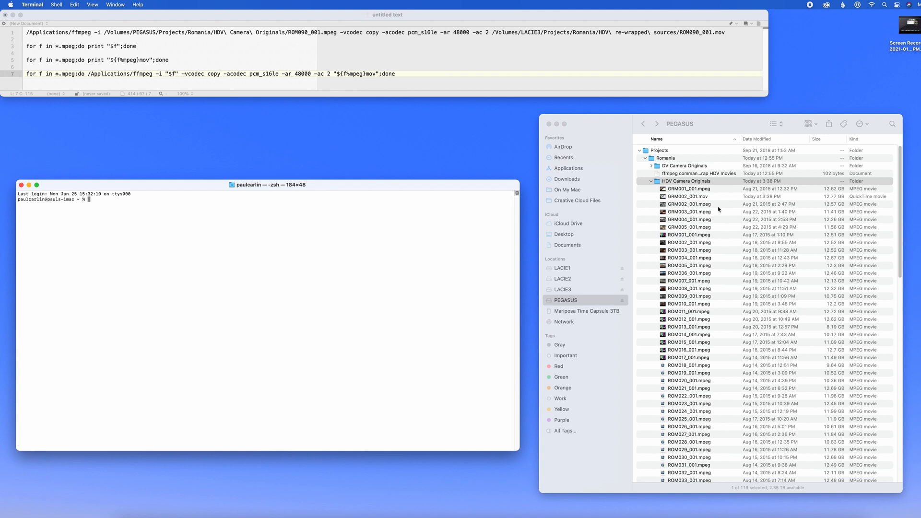
Change directory into PEGASUS's HDV Camera Originals folder by dragging its path after cd.
{"action": "left_click", "coordinate": [687, 195]}
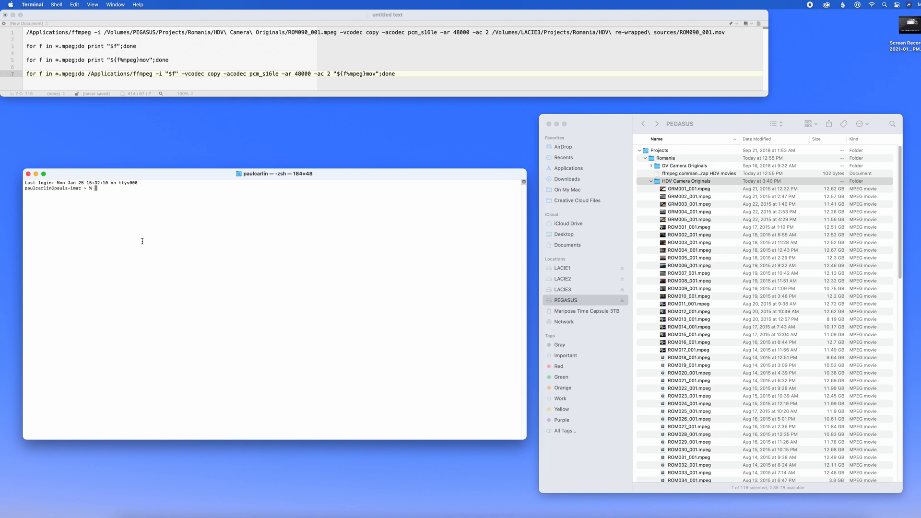
{"action": "type", "text": "cd"}
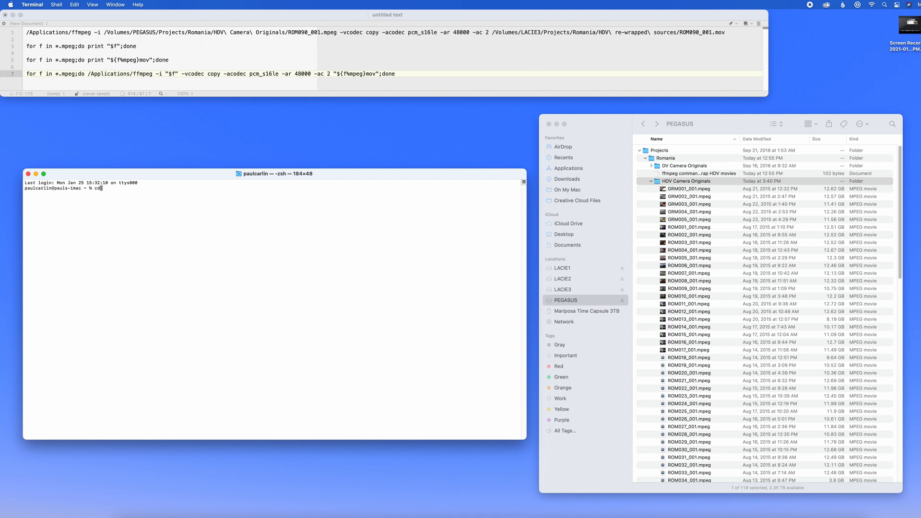
{"action": "mouse_move", "coordinate": [69, 237]}
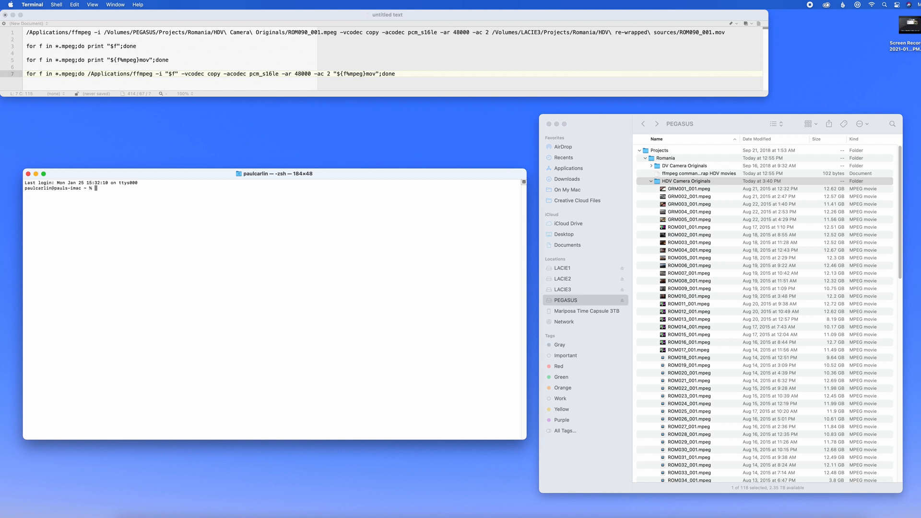
{"action": "type", "text": "cd"}
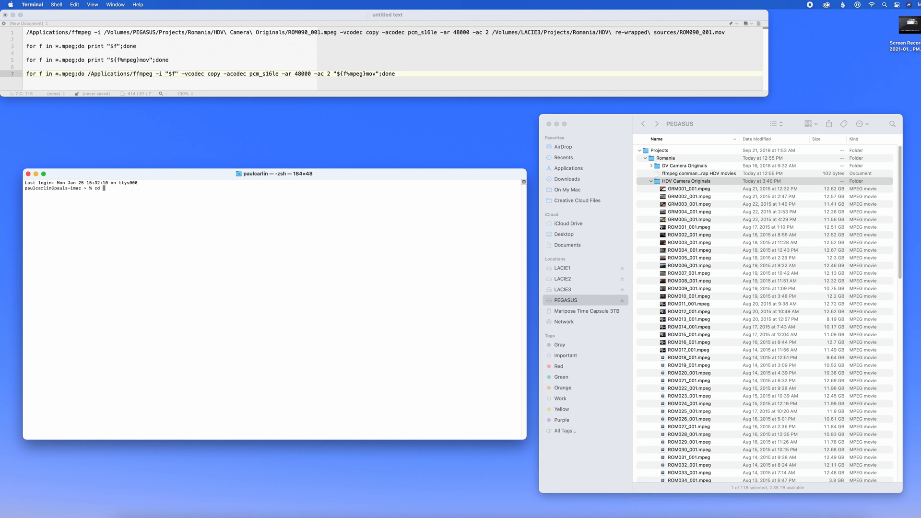
{"action": "left_click_drag", "start_coordinate": [681, 181], "coordinate": [198, 252]}
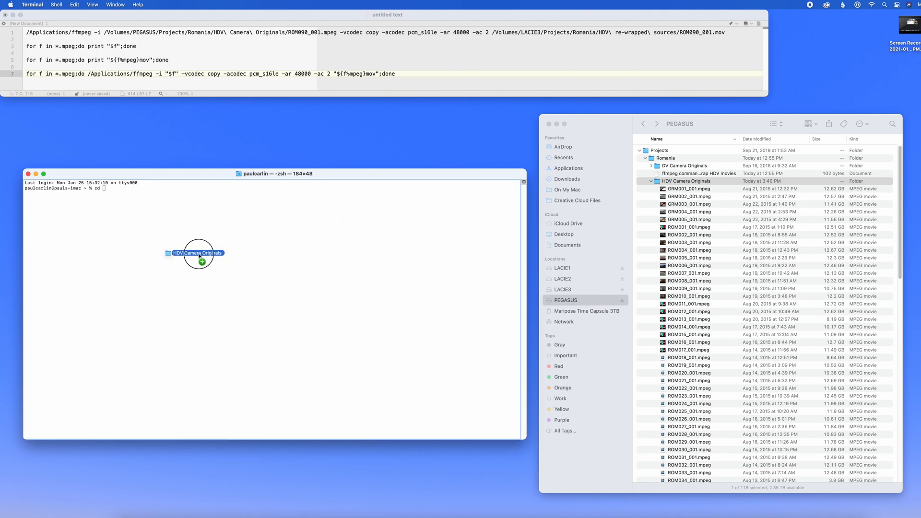
{"action": "left_click_drag", "start_coordinate": [198, 252], "coordinate": [177, 188]}
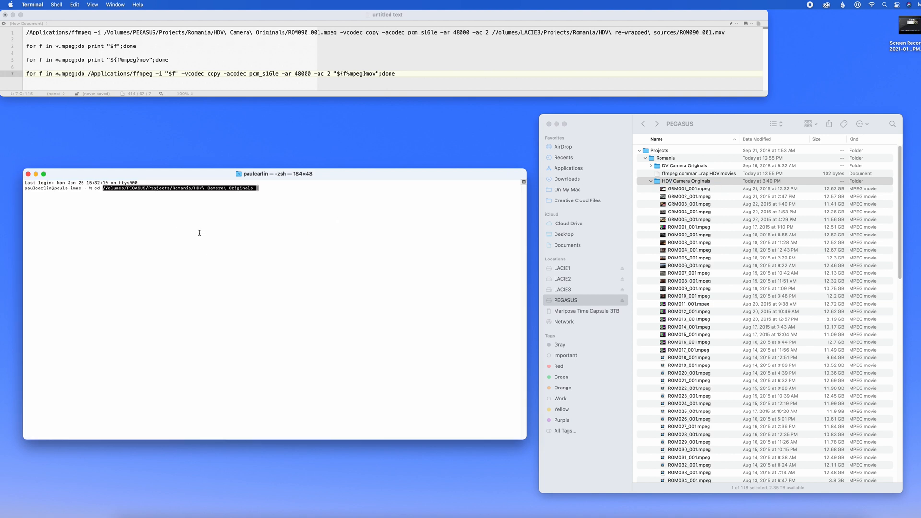
{"action": "key", "text": "Return"}
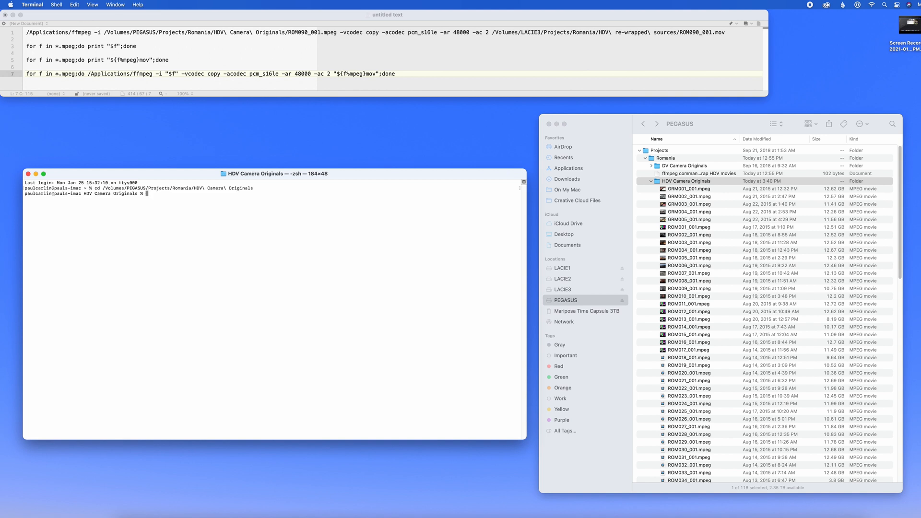
{"action": "mouse_move", "coordinate": [610, 181]}
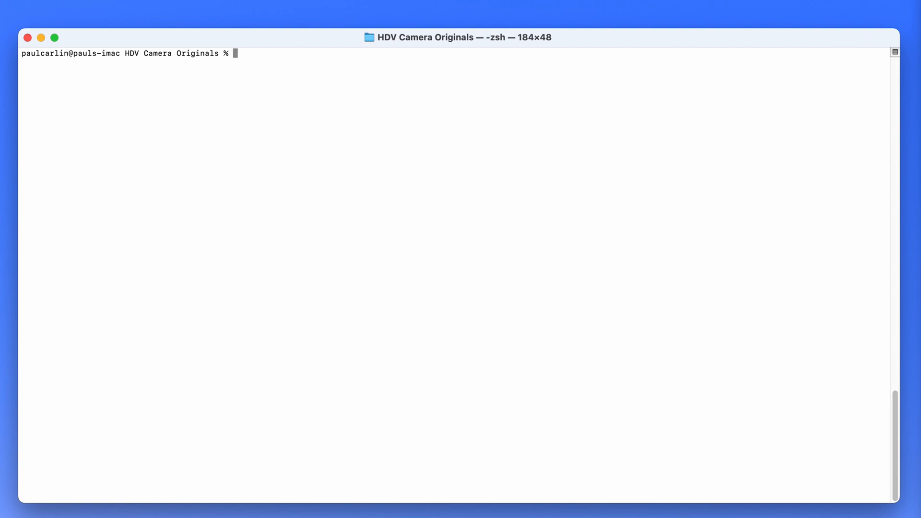
Write a first loop over *.mpeg that prints each clip name "$f".
{"action": "type", "text": "for f"}
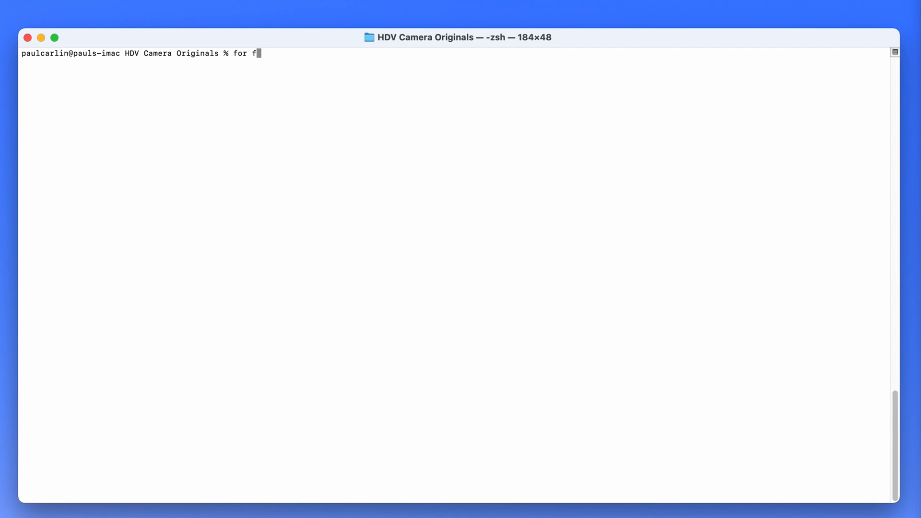
{"action": "type", "text": "in *."}
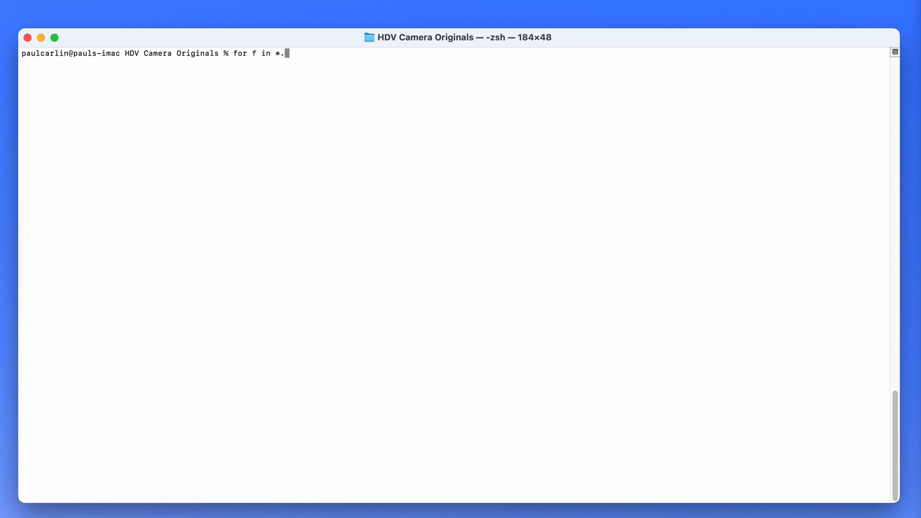
{"action": "type", "text": "mpeg"}
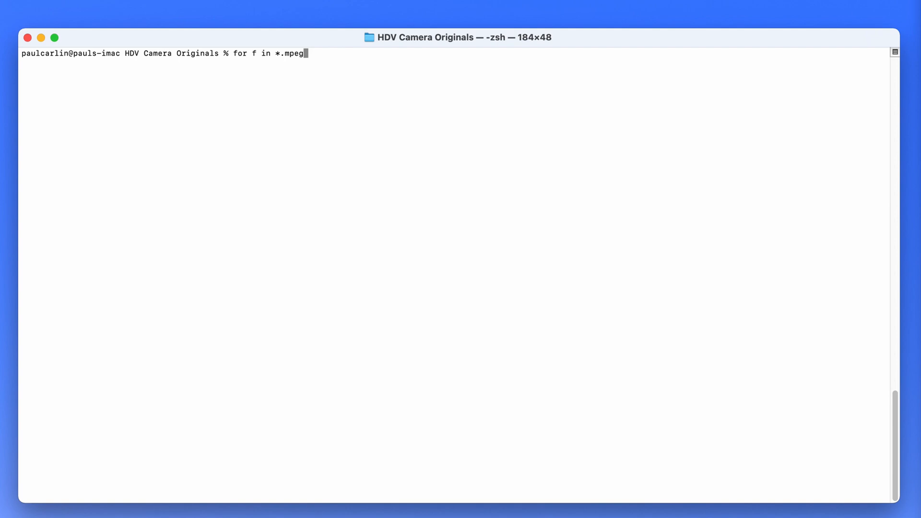
{"action": "type", "text": ";do"}
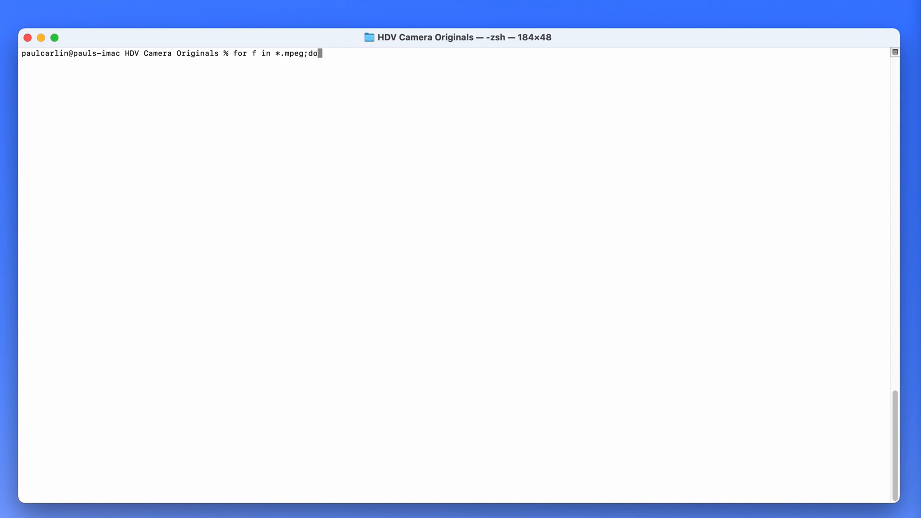
{"action": "type", "text": "print"}
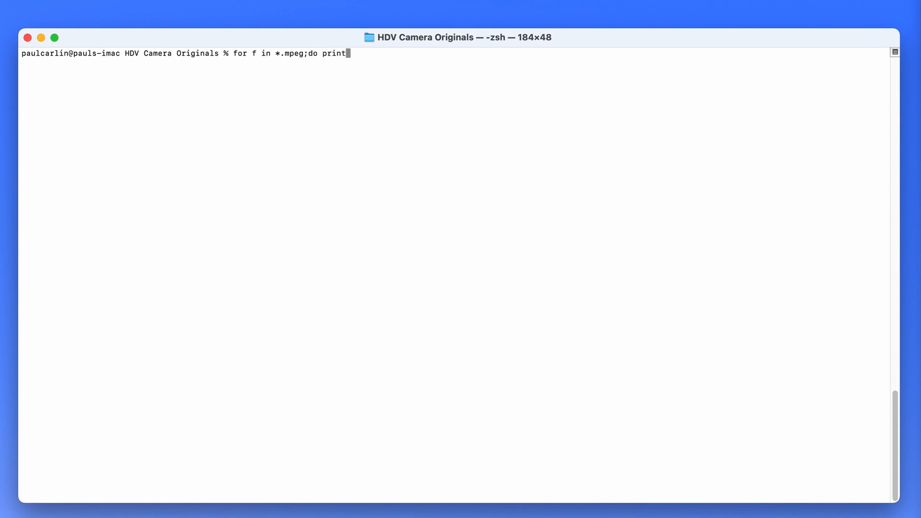
{"action": "type", "text": "\""}
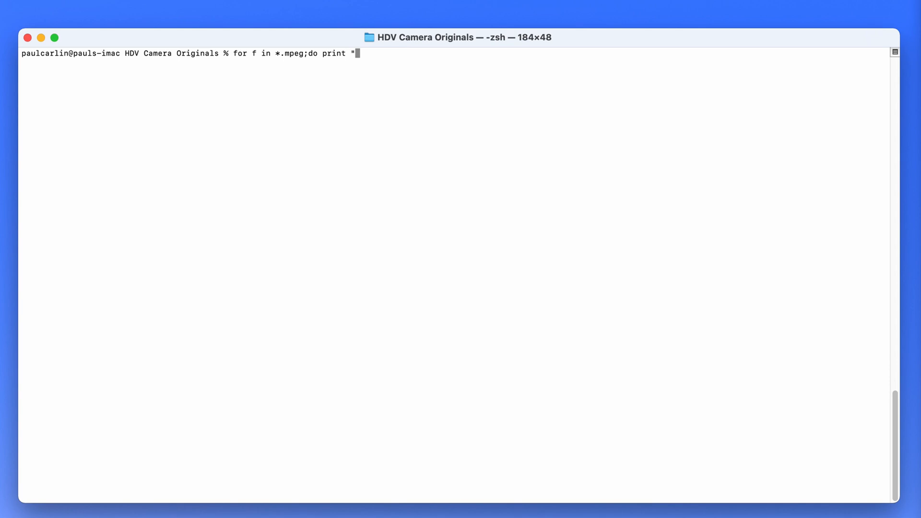
{"action": "key", "text": "Return"}
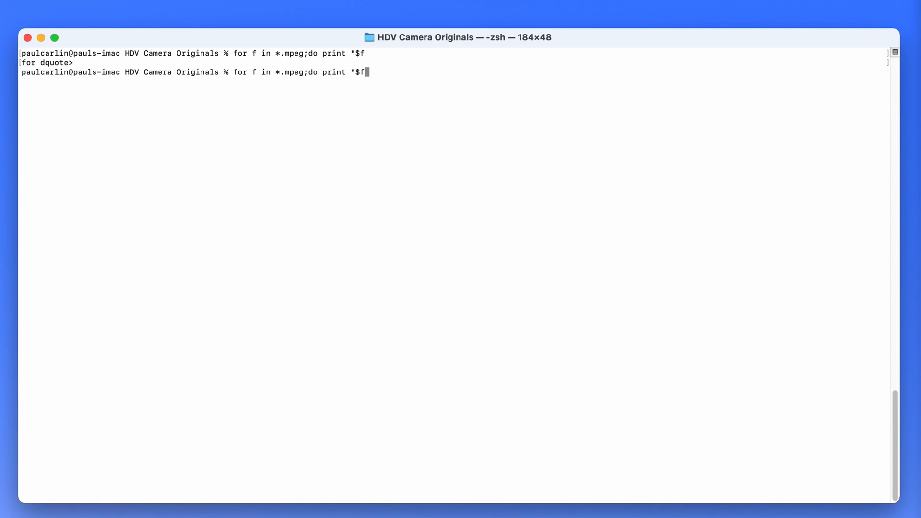
{"action": "type", "text": "\""}
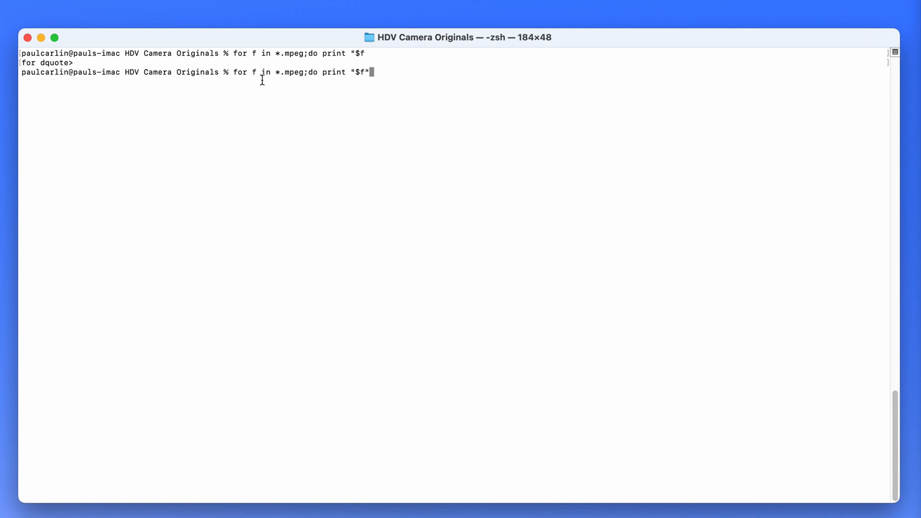
{"action": "mouse_move", "coordinate": [400, 79]}
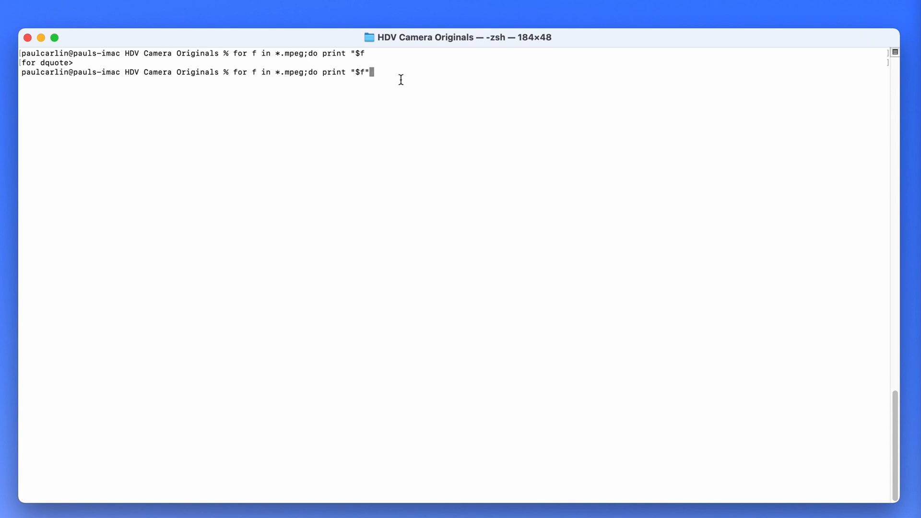
{"action": "mouse_move", "coordinate": [248, 81]}
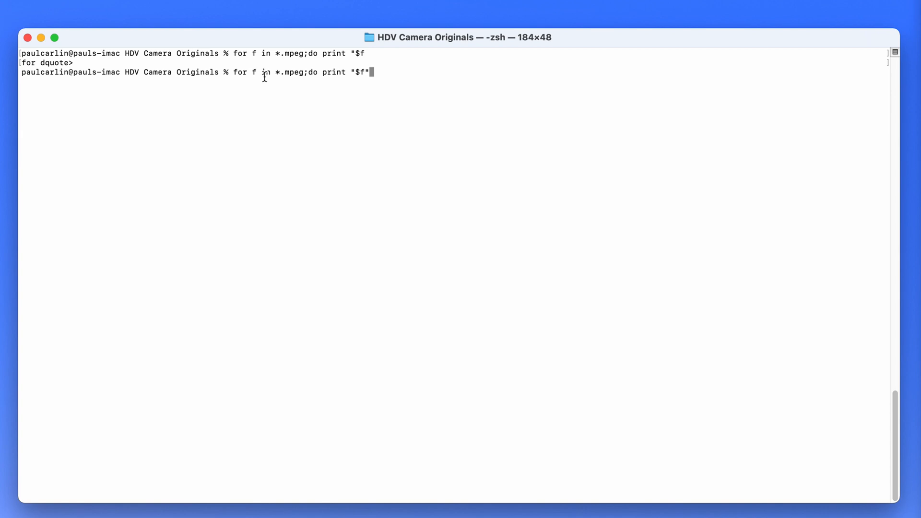
{"action": "mouse_move", "coordinate": [420, 75]}
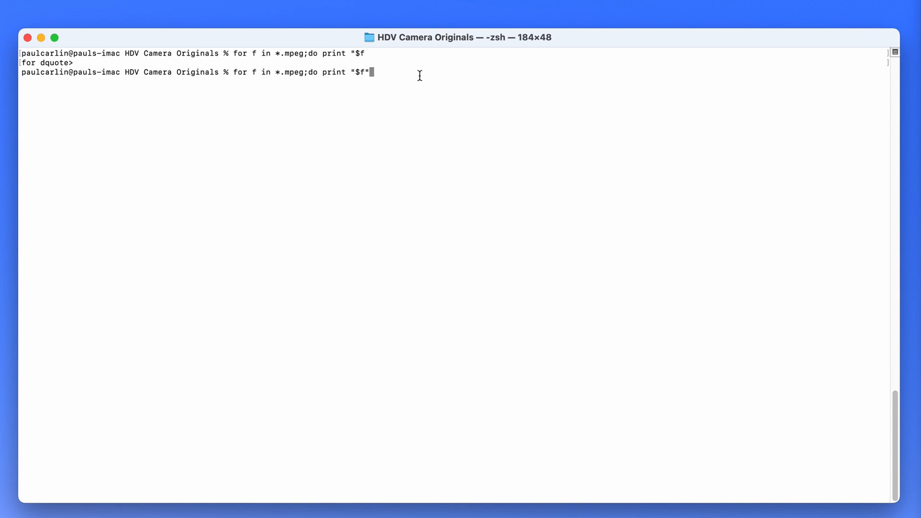
{"action": "type", "text": ";do"}
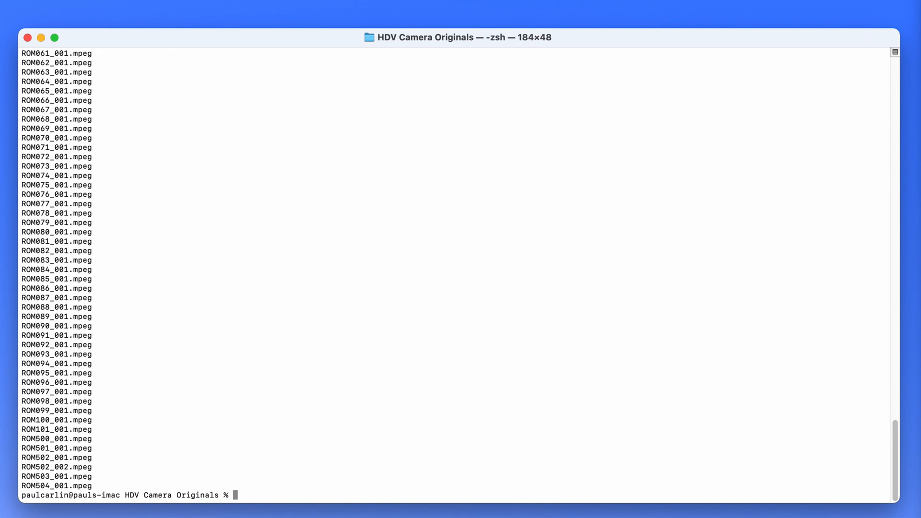
{"action": "type", "text": "for f in *.mpeg;do print \"$f\";d"}
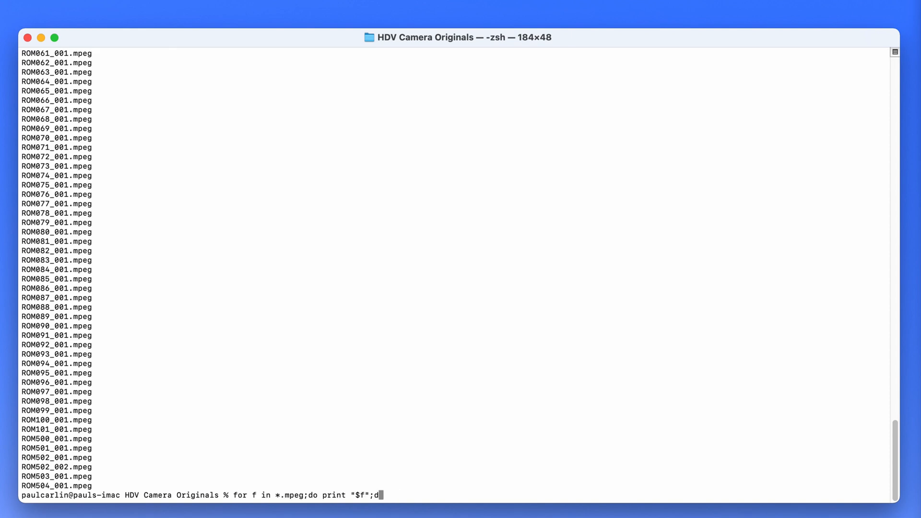
Revise the loop to print "${f%mpeg}mov" and run it, listing each clip with a .mov ending.
{"action": "key", "text": "Backspace"}
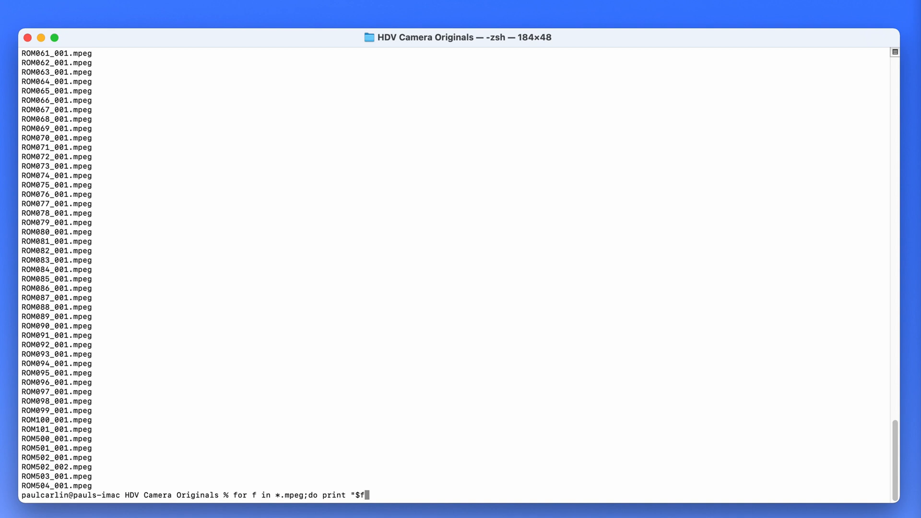
{"action": "key", "text": "Backspace"}
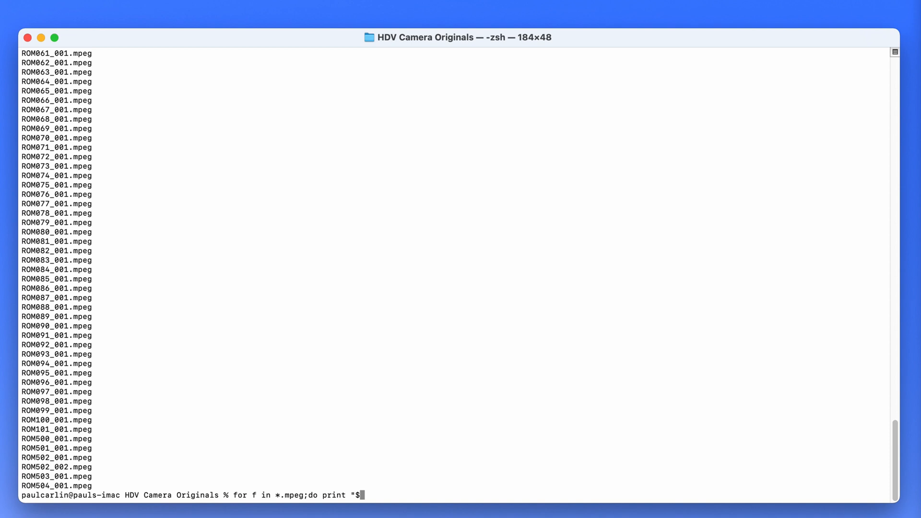
{"action": "type", "text": "{"}
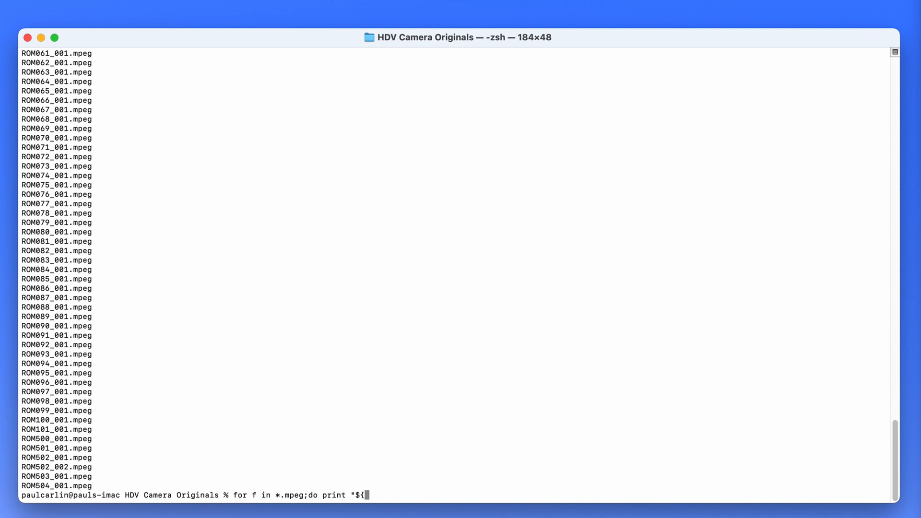
{"action": "type", "text": "f"}
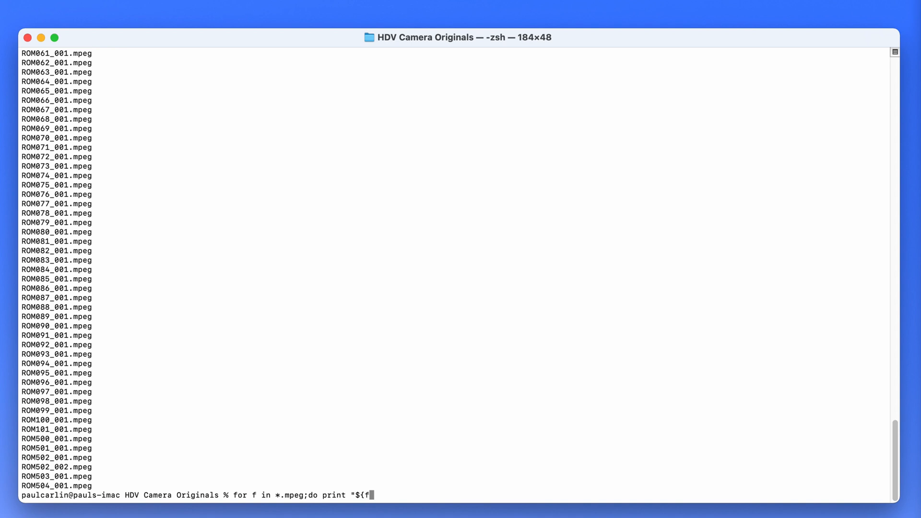
{"action": "type", "text": "%m"}
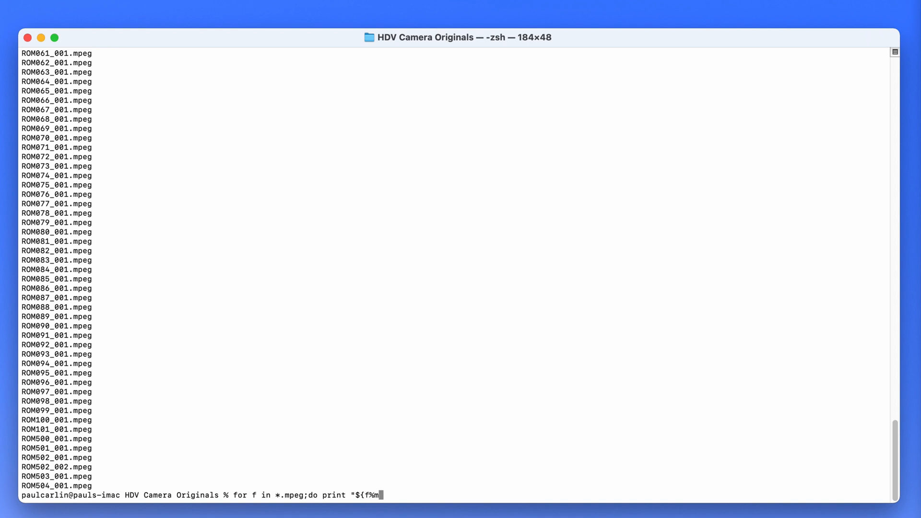
{"action": "type", "text": "peg}"}
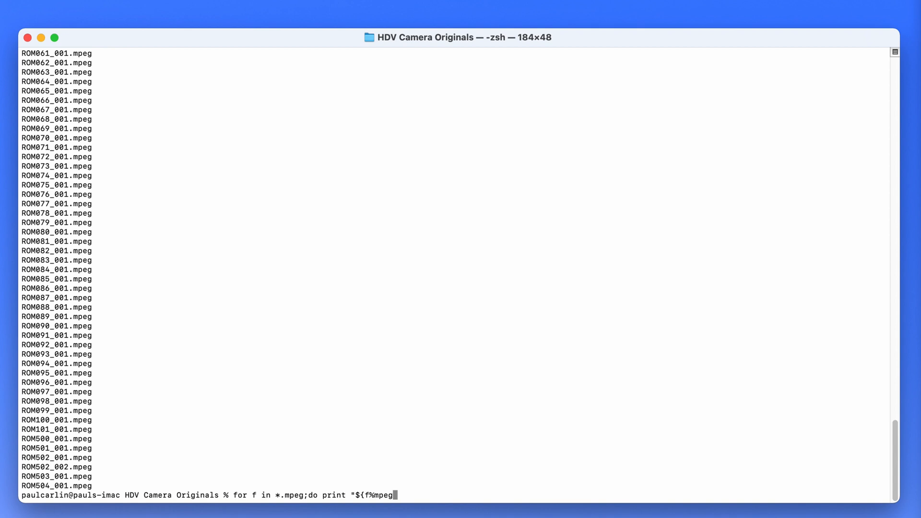
{"action": "type", "text": "}"}
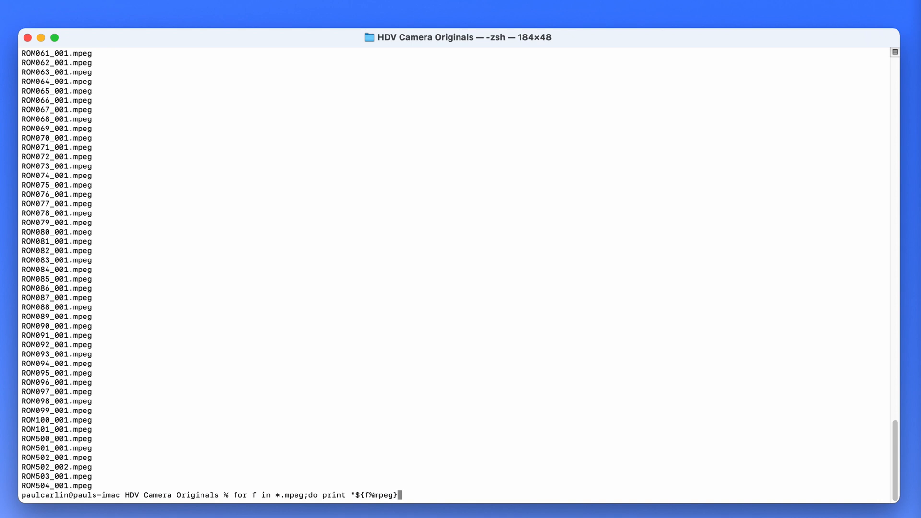
{"action": "type", "text": "mov"}
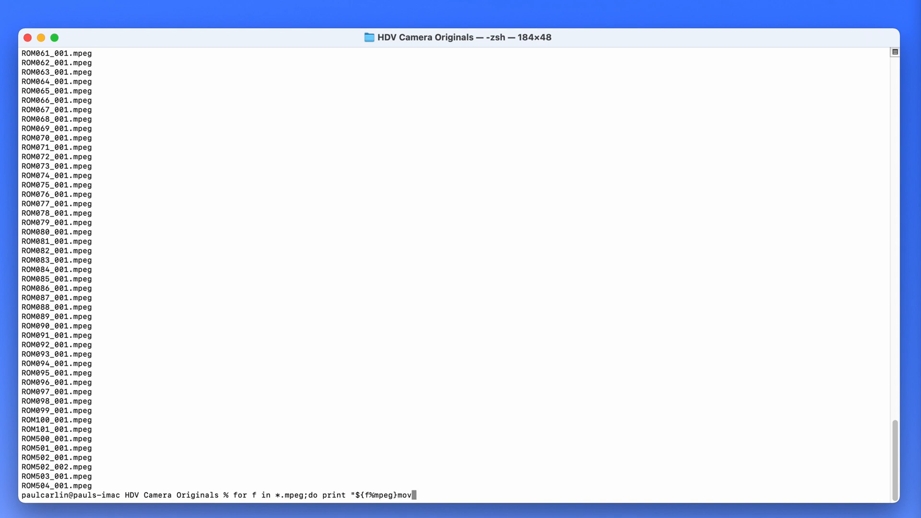
{"action": "type", "text": ";done"}
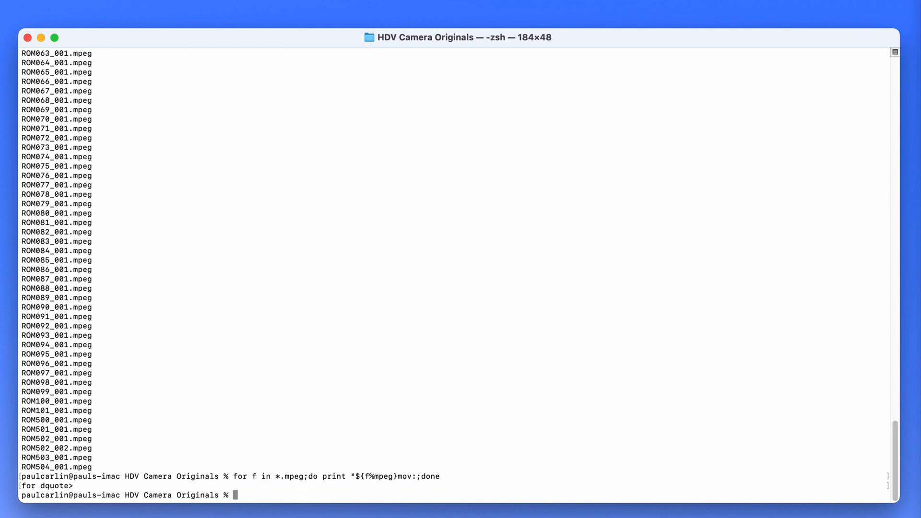
{"action": "type", "text": "for f in *.mpeg;do print \"${f%mpeg}mov:;"}
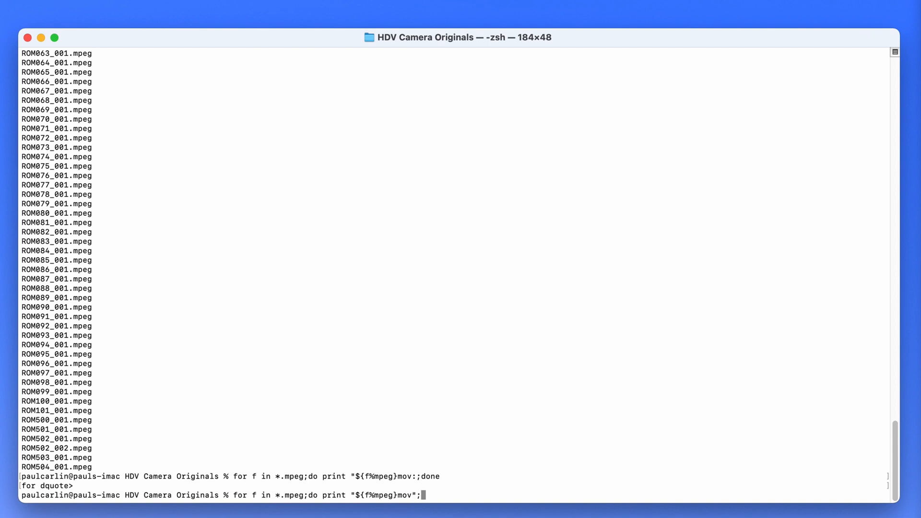
{"action": "type", "text": "done"}
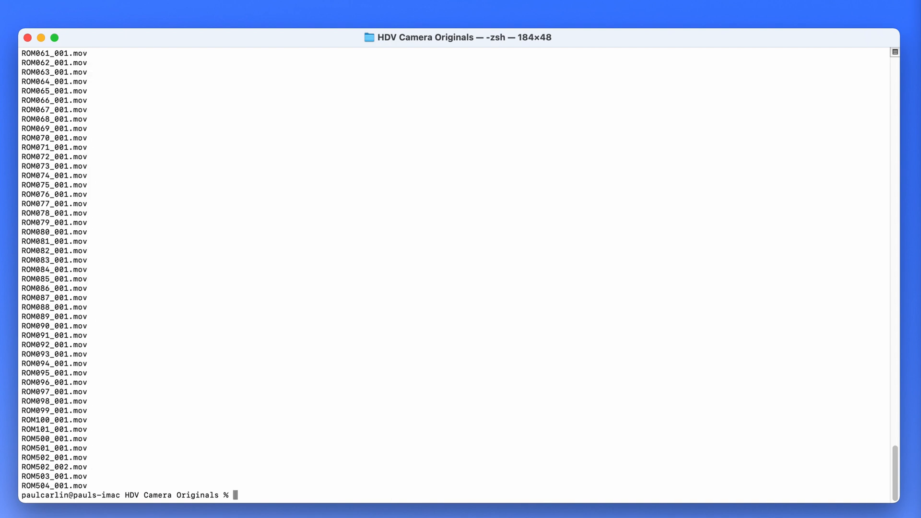
{"action": "type", "text": "for f in *.mpeg;do print \"${f%mpeg}mov\";done"}
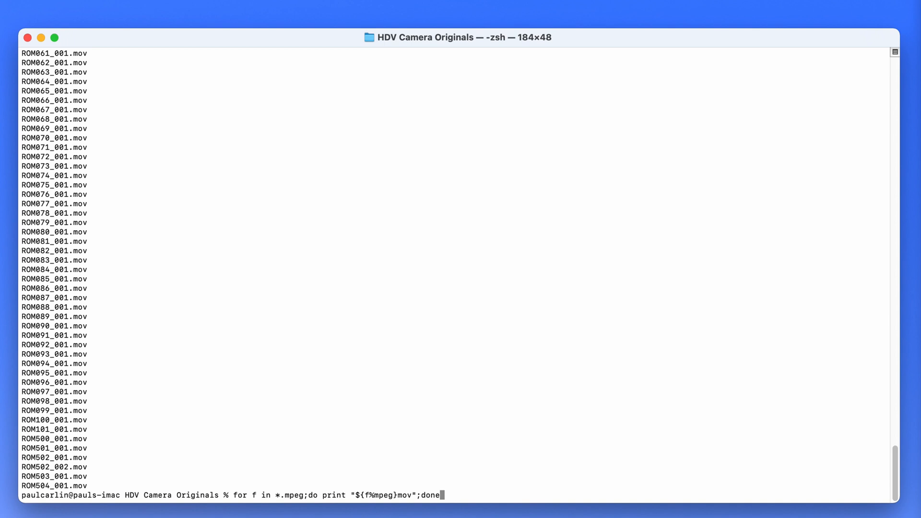
{"action": "mouse_move", "coordinate": [405, 462]}
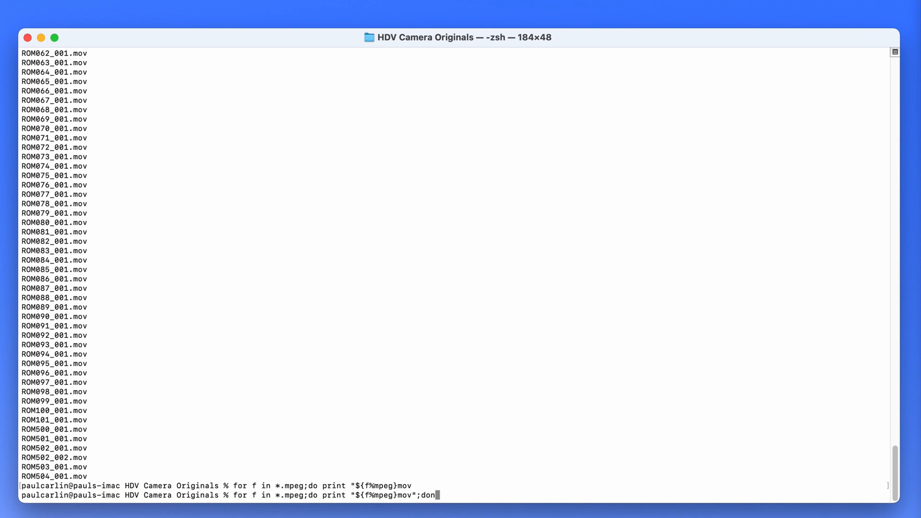
Recall the loop and retype it up to "for f in *.mpeg;do /", correcting a mistyped mov extension.
{"action": "key", "text": "BackSpace"}
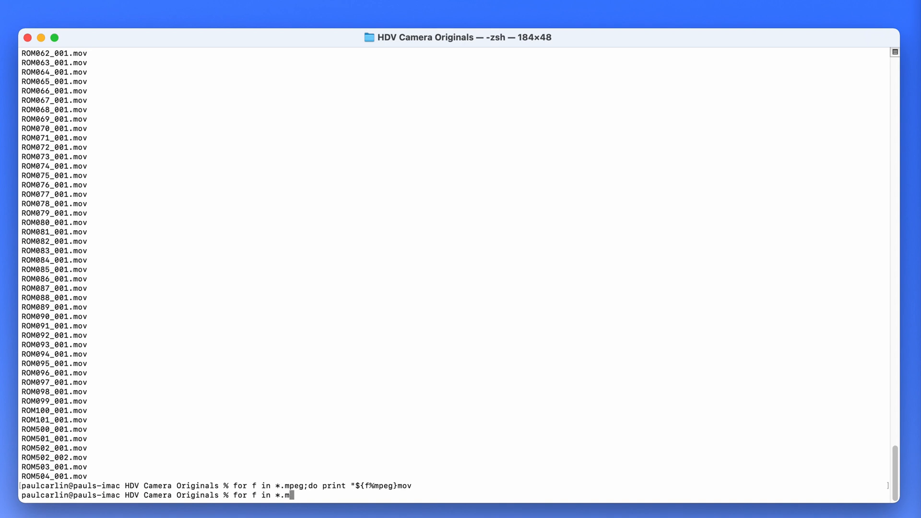
{"action": "type", "text": "peg"}
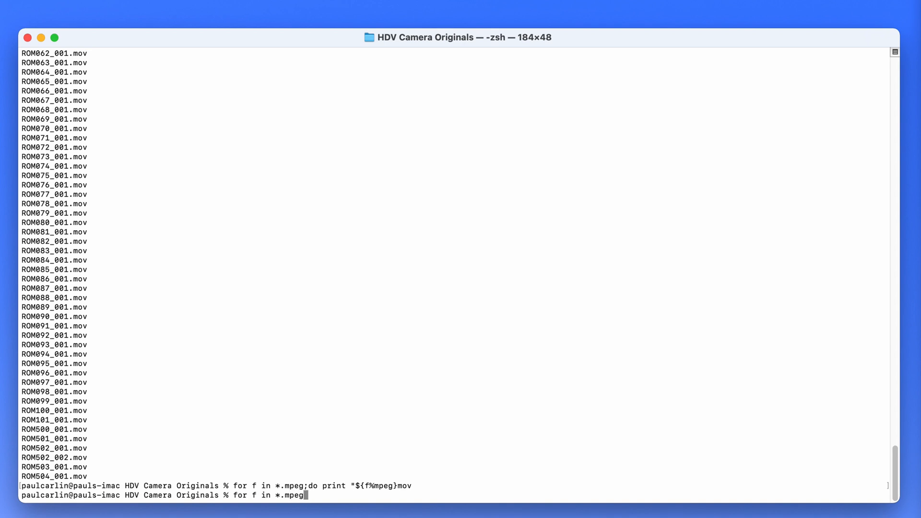
{"action": "type", "text": ";"}
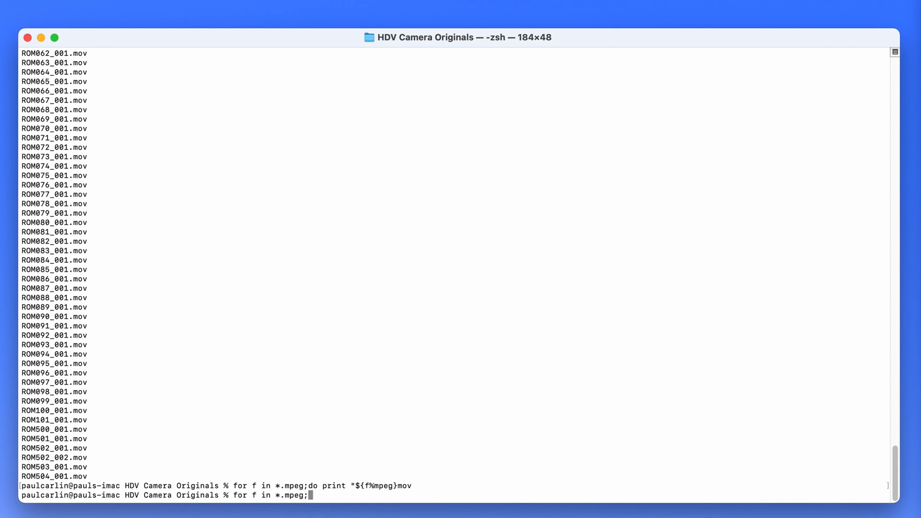
{"action": "key", "text": "BackSpace"}
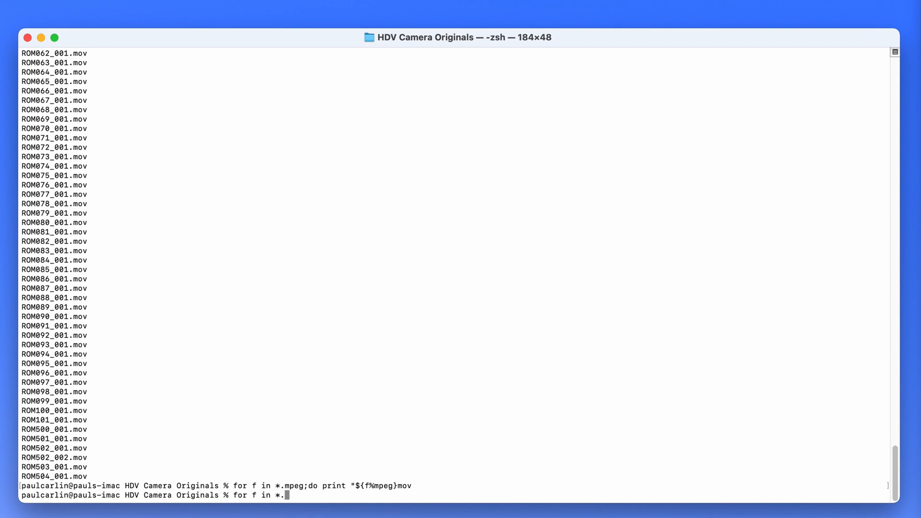
{"action": "type", "text": "m"}
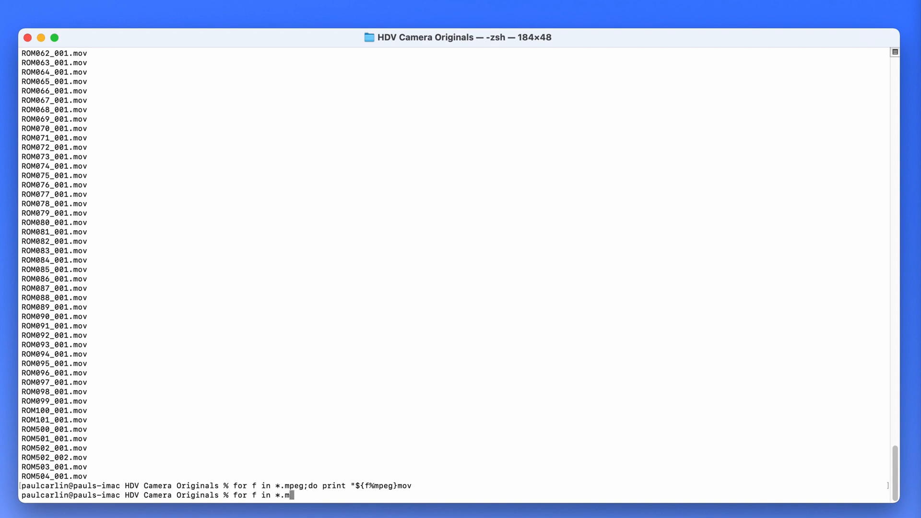
{"action": "type", "text": "ov"}
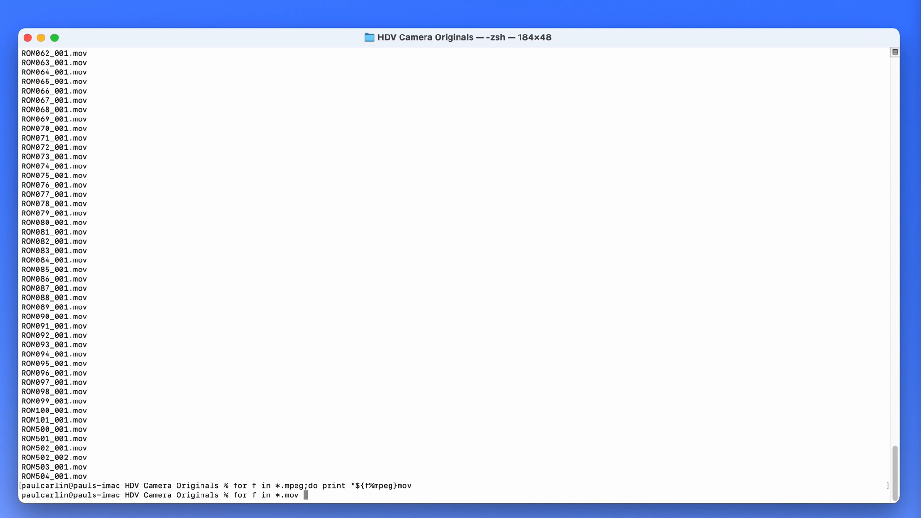
{"action": "key", "text": "Backspace"}
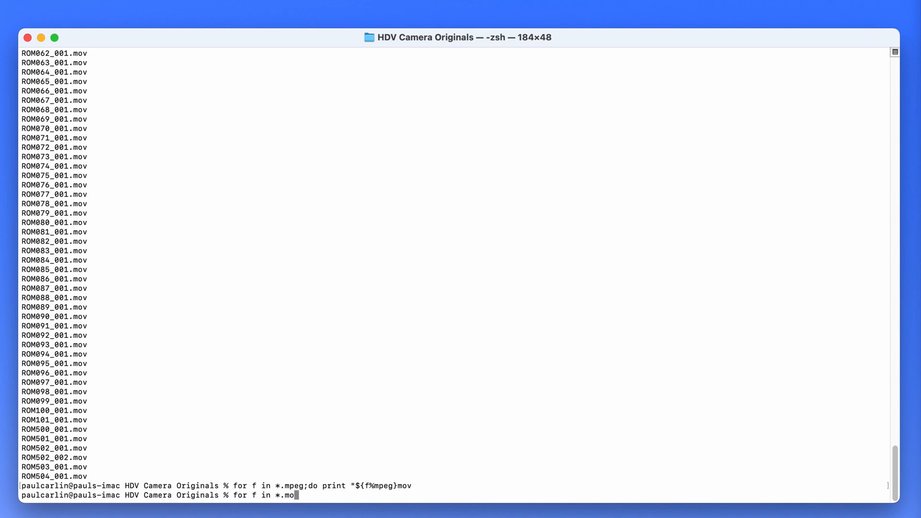
{"action": "type", "text": "peg"}
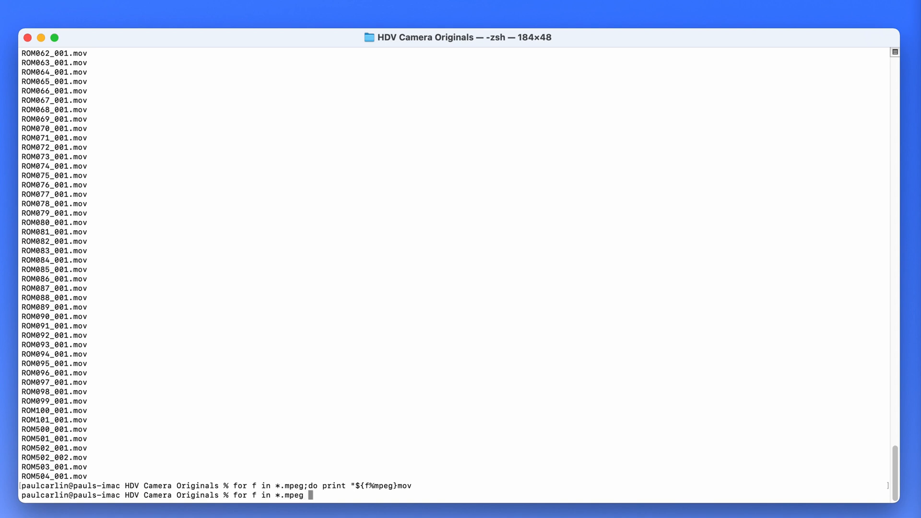
{"action": "type", "text": ";"}
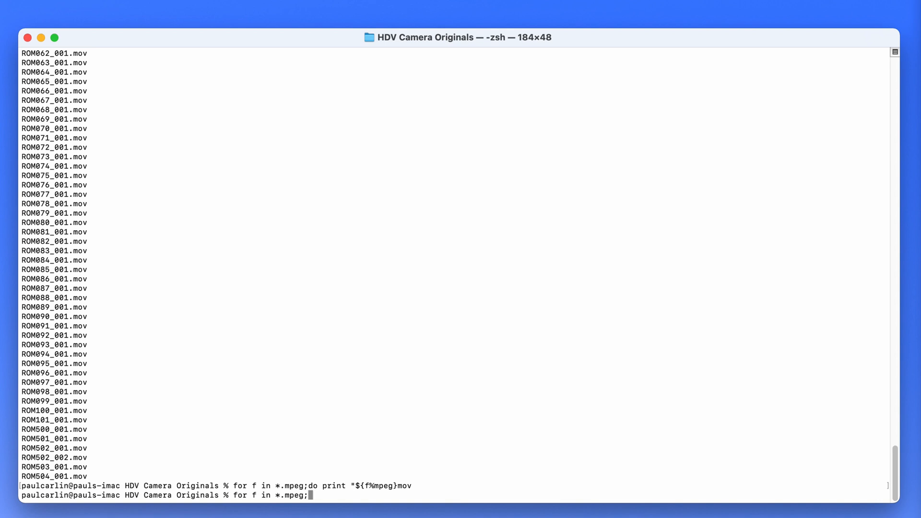
{"action": "type", "text": "do"}
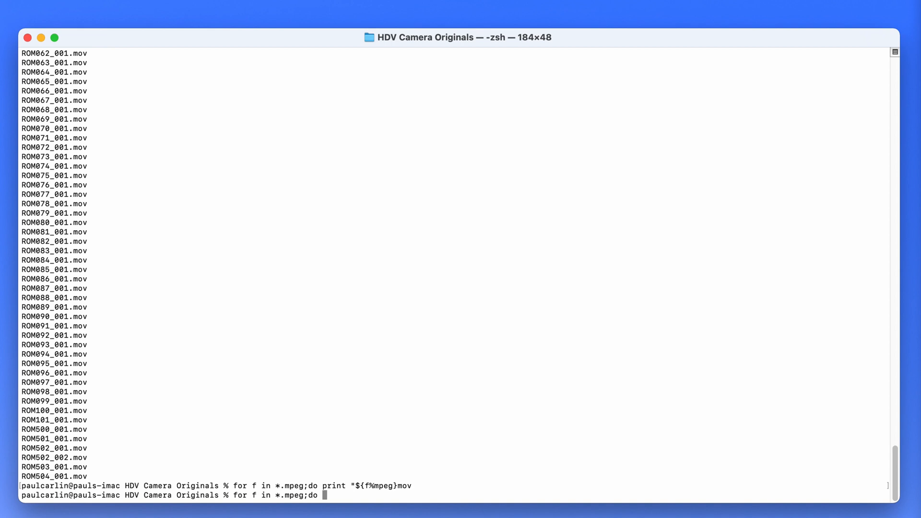
{"action": "type", "text": "/"}
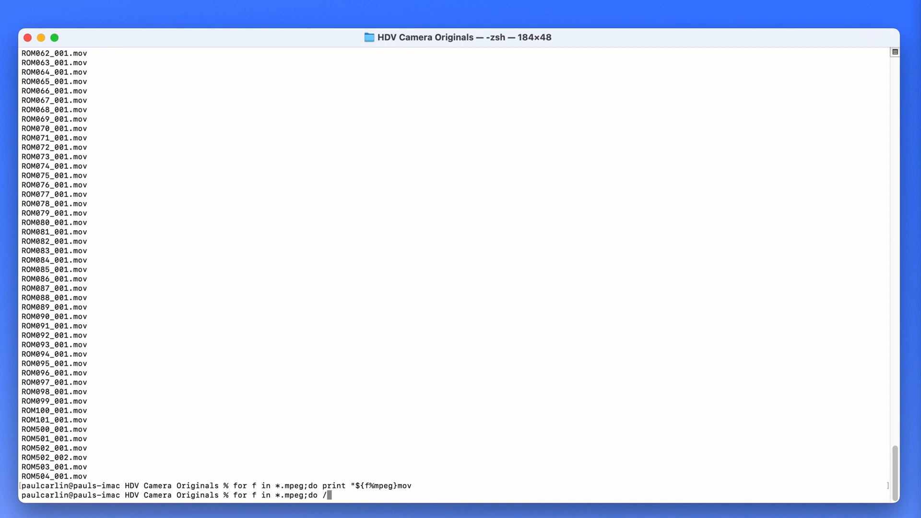
Add /Applications/ffmpeg -i "$f" -vcodec copy -acodec pcm_s16le -ar 48000 -ac 2 to the loop body.
{"action": "type", "text": "Applications/"}
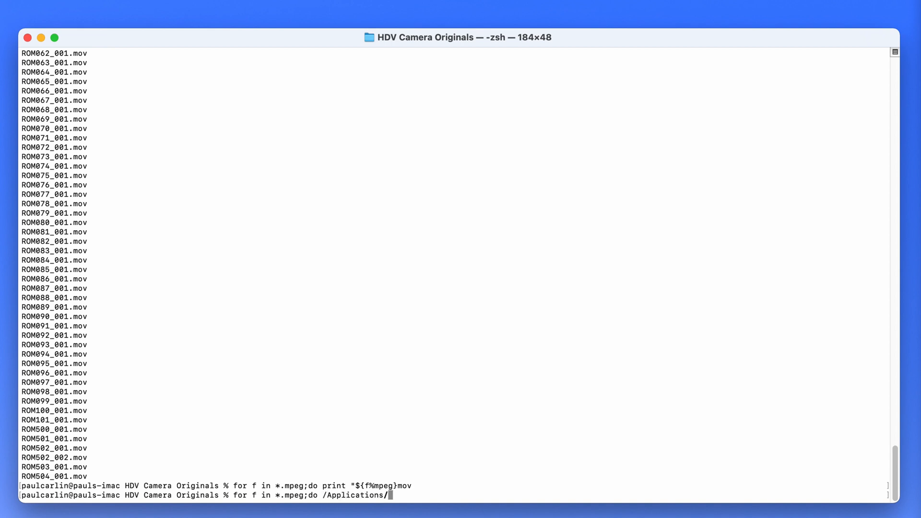
{"action": "type", "text": "ffmpeg"}
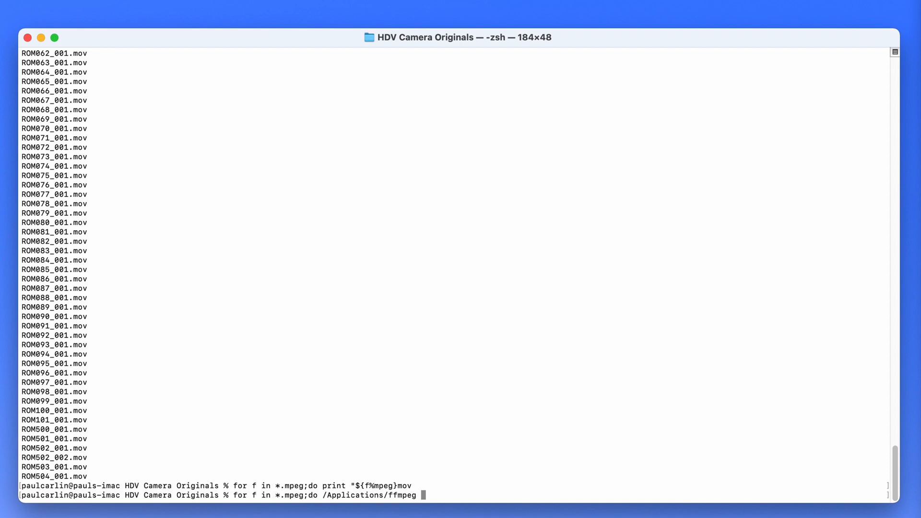
{"action": "type", "text": "-i \""}
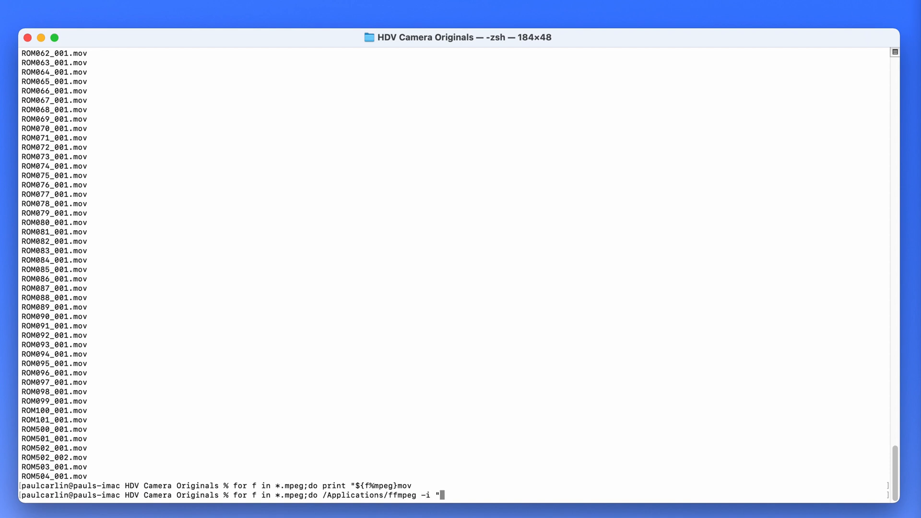
{"action": "type", "text": "$f\""}
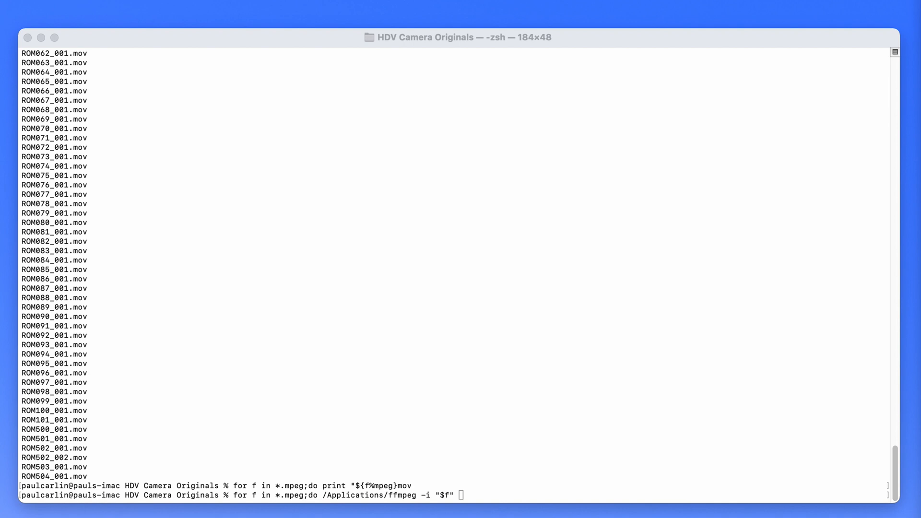
{"action": "type", "text": "-vcodec copy -acodec pcm_s16le -ar 48000 -ac 2"}
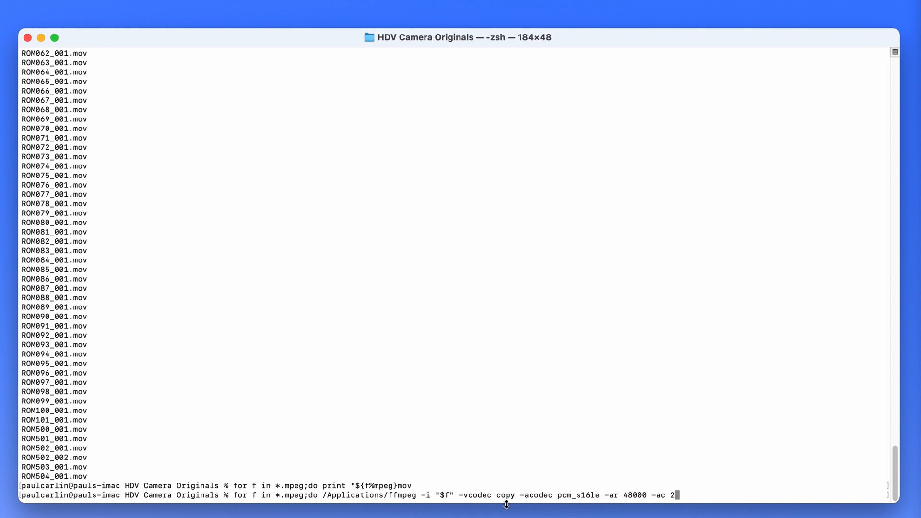
{"action": "mouse_move", "coordinate": [509, 498]}
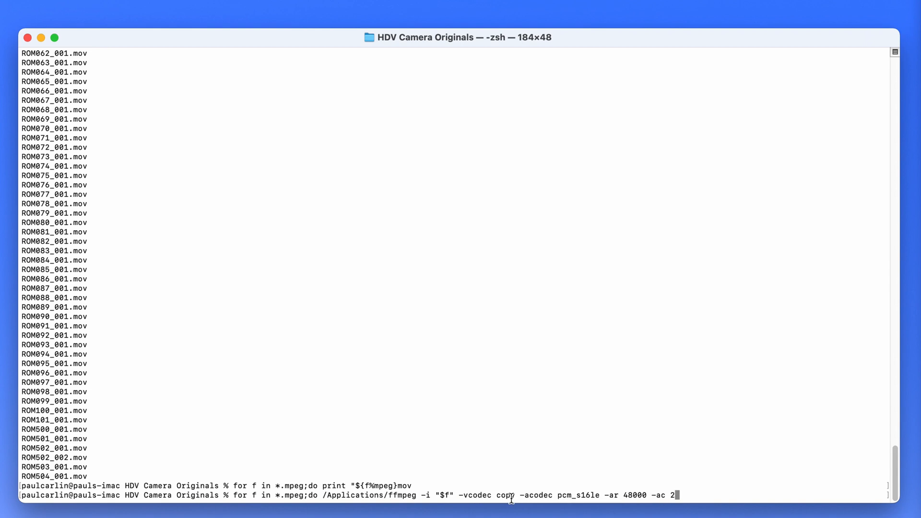
{"action": "mouse_move", "coordinate": [529, 495]}
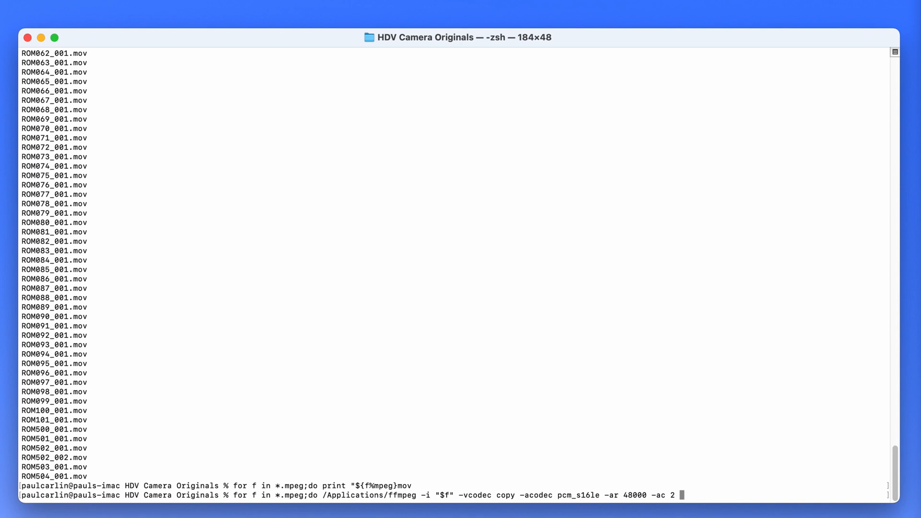
Finish the loop with the output name "${f%mpeg}mov" and the closing ;done.
{"action": "type", "text": "\"$"}
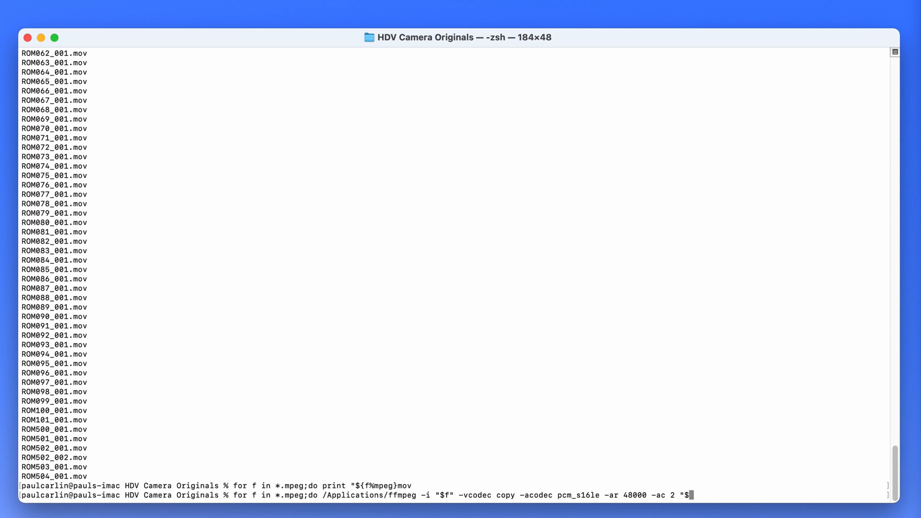
{"action": "type", "text": "{"}
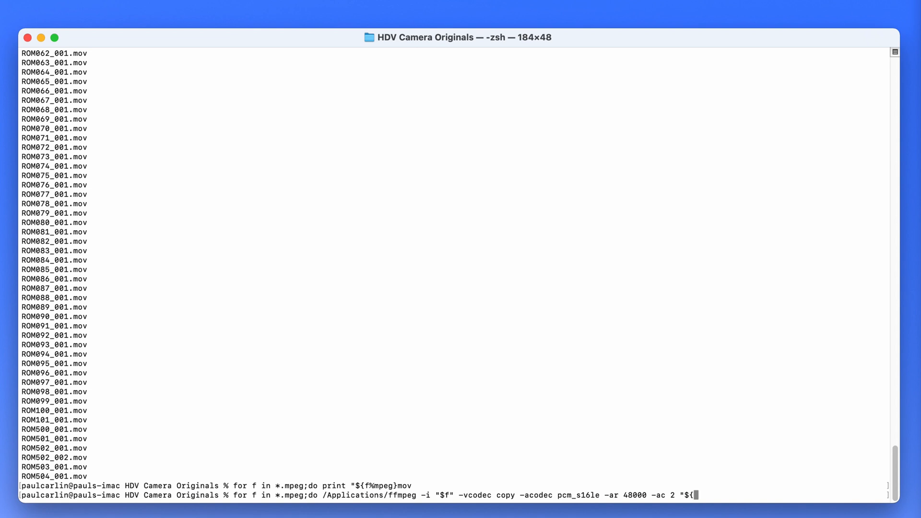
{"action": "type", "text": "fmpeg}mo"}
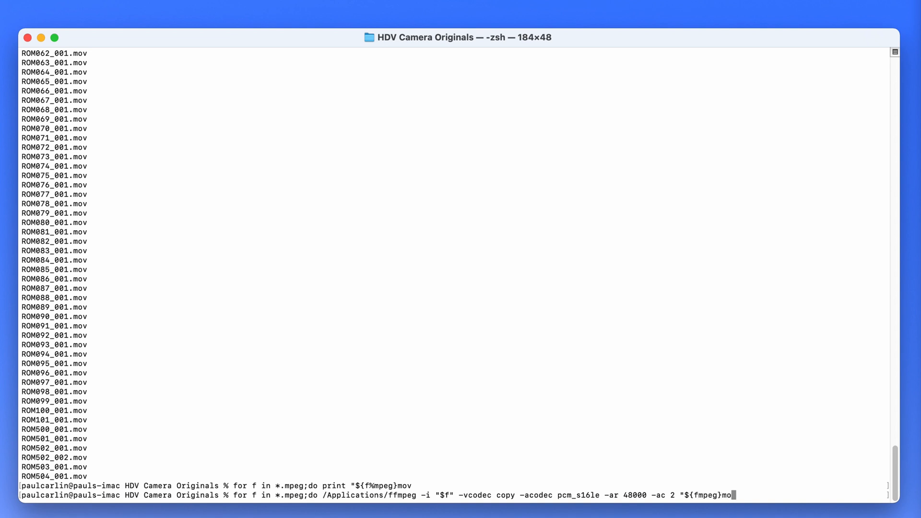
{"action": "type", "text": "v"}
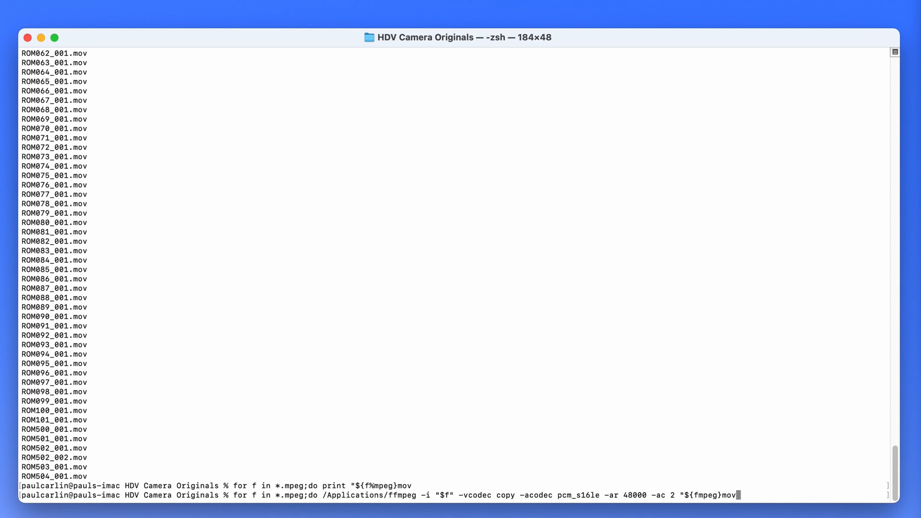
{"action": "type", "text": "\""}
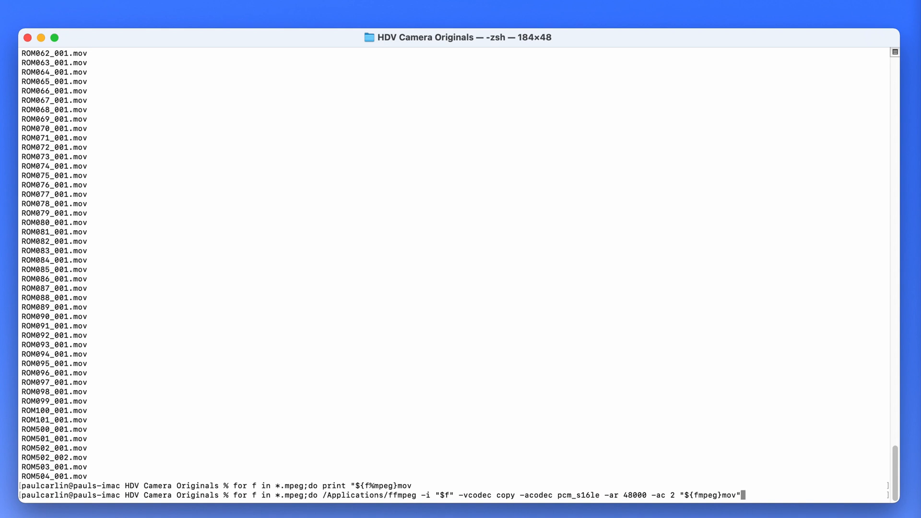
{"action": "type", "text": ";don"}
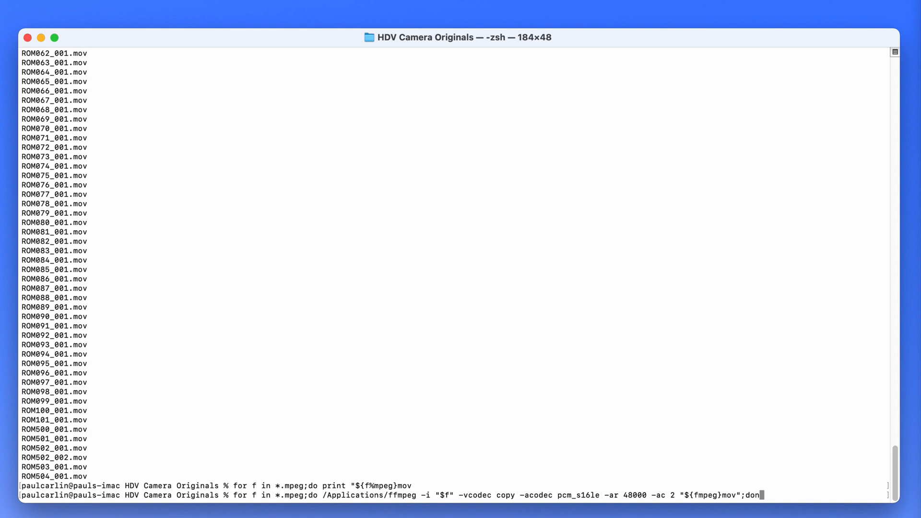
{"action": "type", "text": "e"}
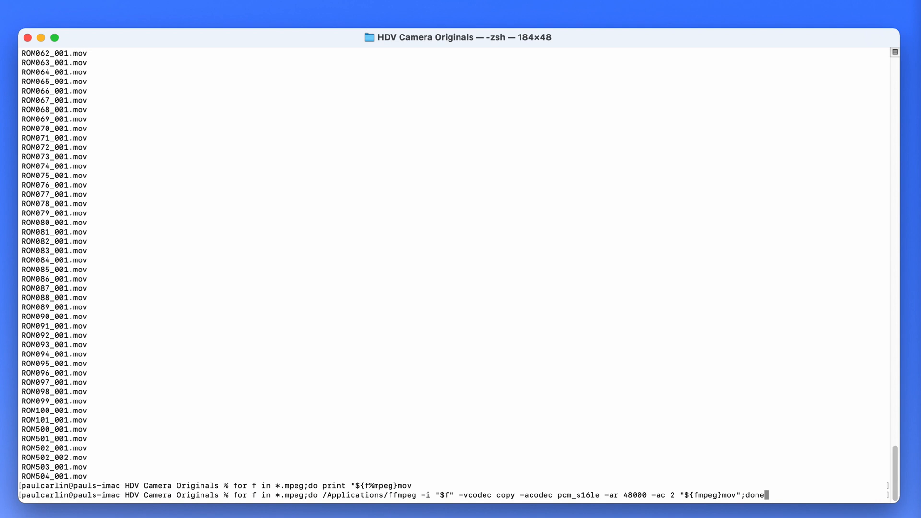
{"action": "mouse_move", "coordinate": [257, 497]}
{"action": "type", "text": "%"}
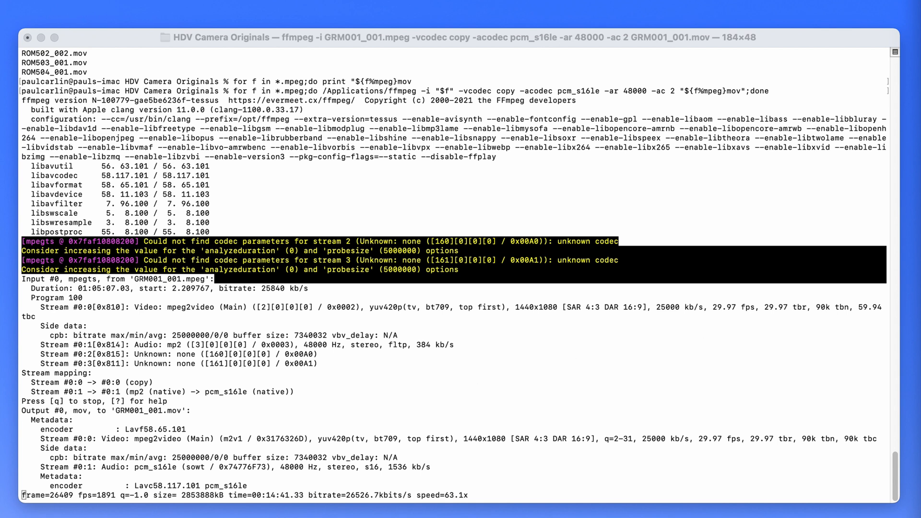
Run the batch loop and watch ffmpeg remux GRM001_001.mpeg into GRM001_001.mov.
{"action": "scroll", "scroll_direction": "down", "scroll_amount": 3}
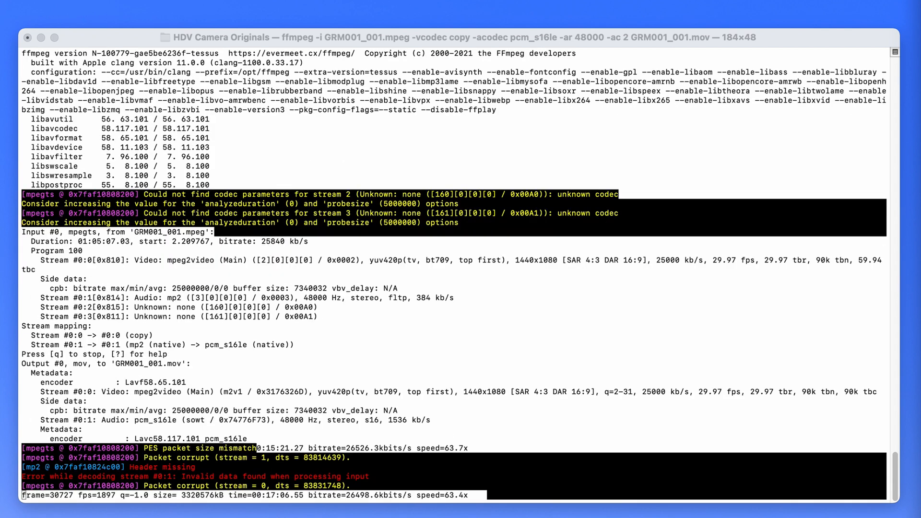